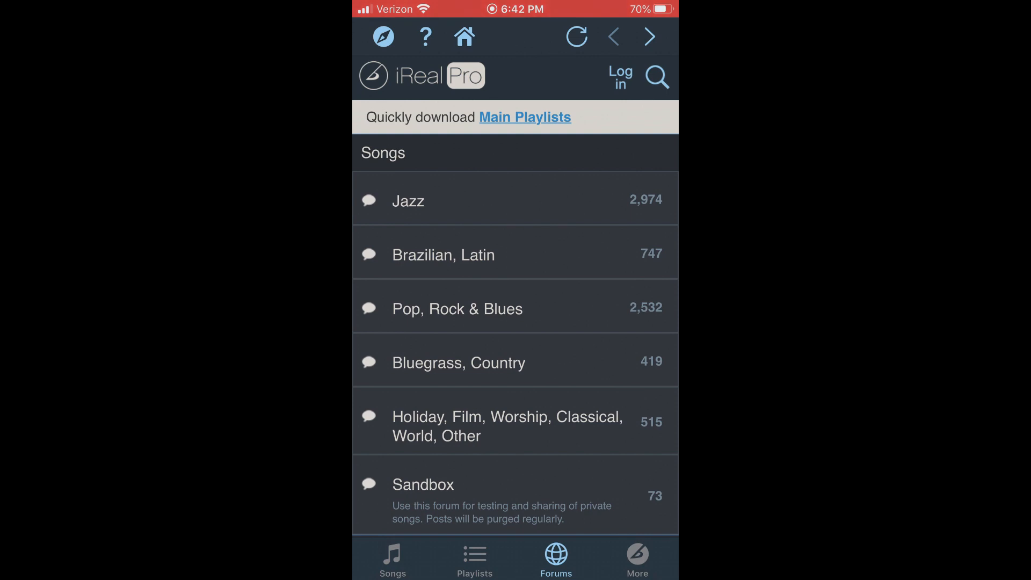
# - Scroll through the playlists, glance at the Jazz song forum threads, then return to Playlists
pyautogui.scroll(-3)
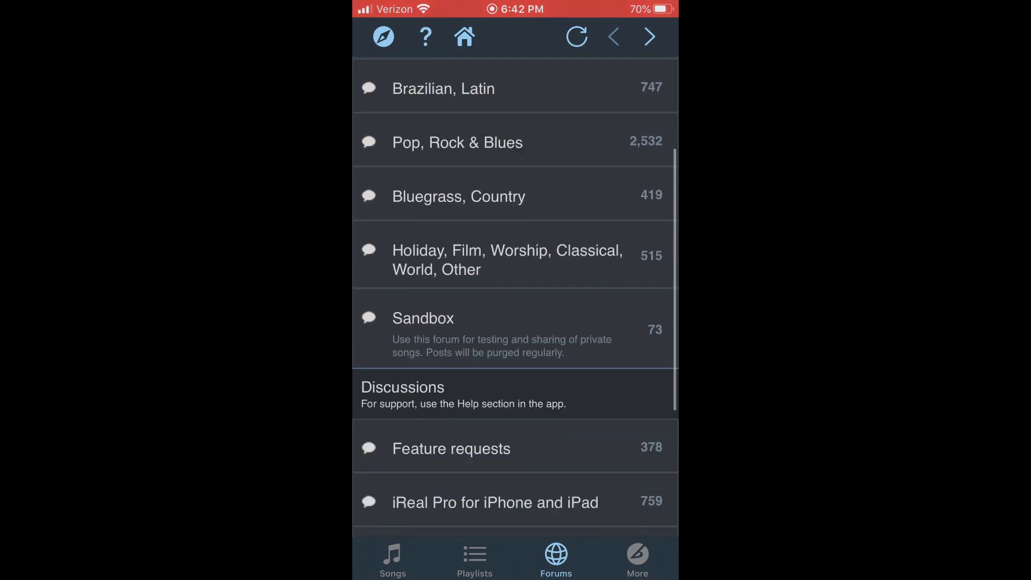
pyautogui.click(474, 559)
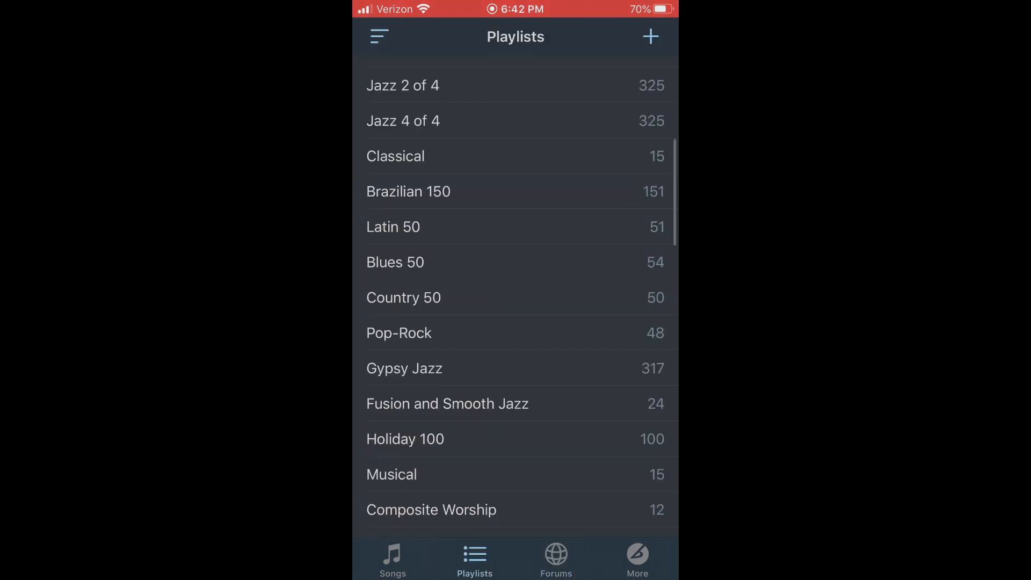
pyautogui.scroll(-3)
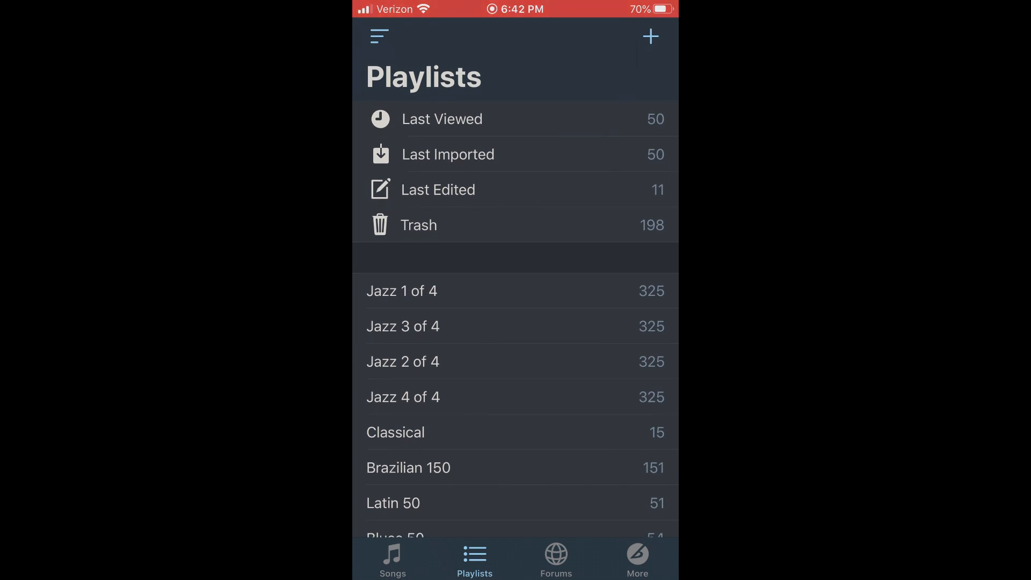
pyautogui.scroll(-3)
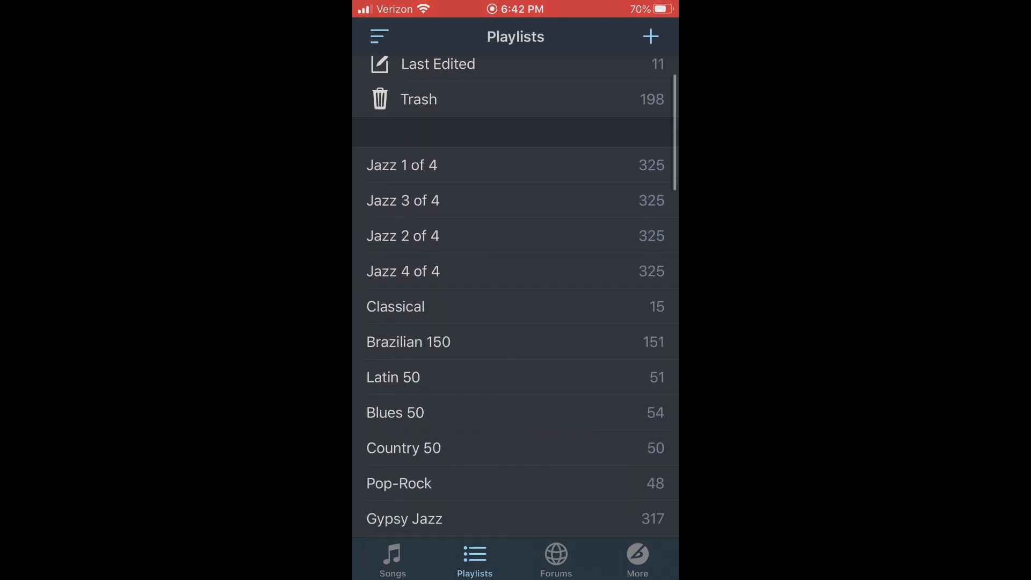
pyautogui.scroll(-3)
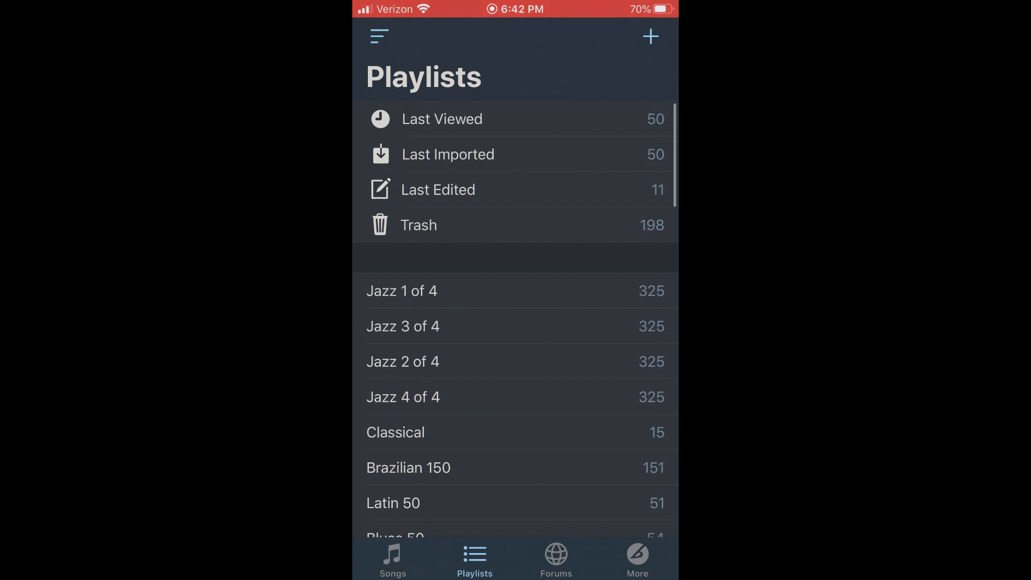
pyautogui.scroll(-3)
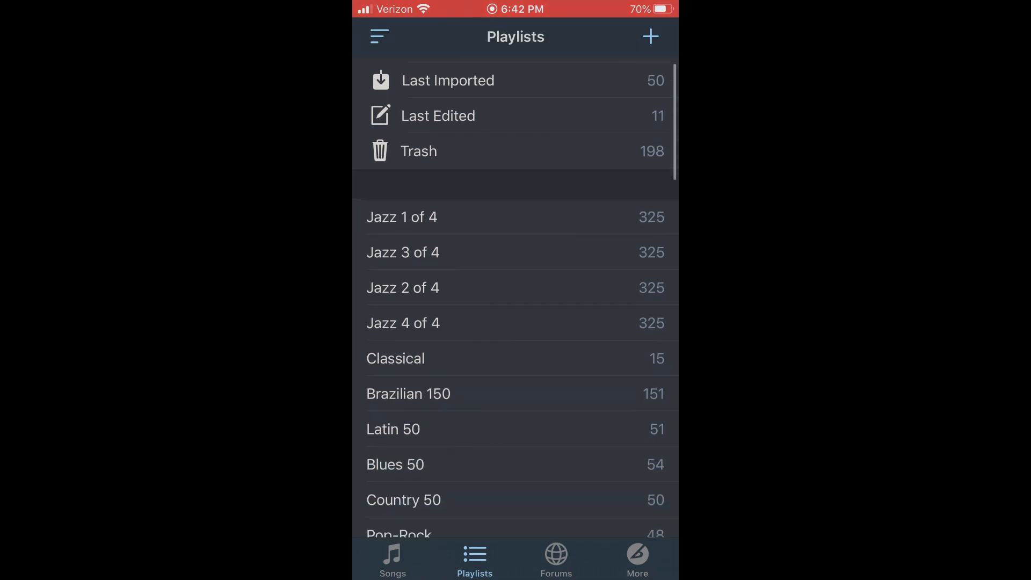
pyautogui.scroll(-3)
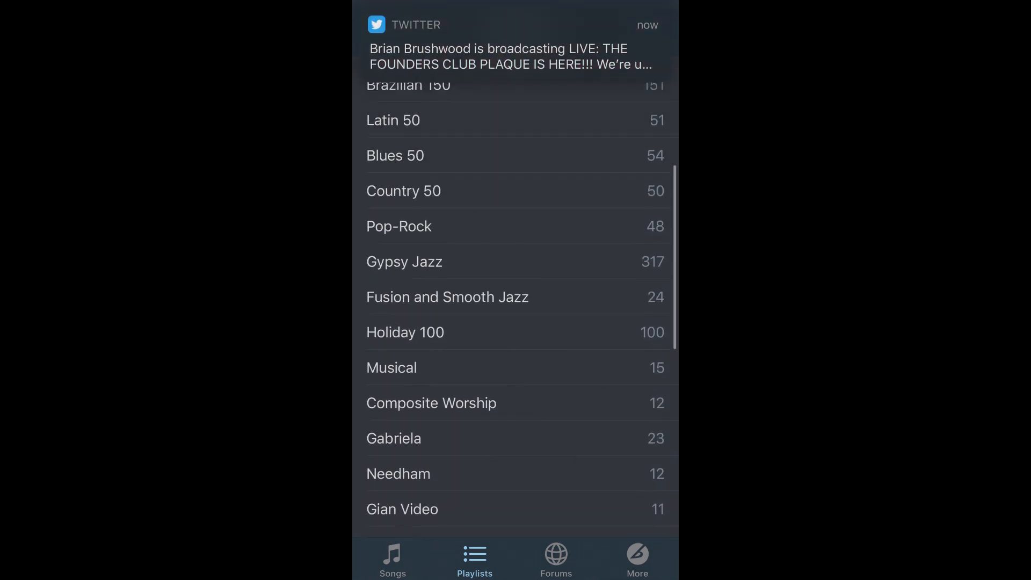
pyautogui.scroll(-3)
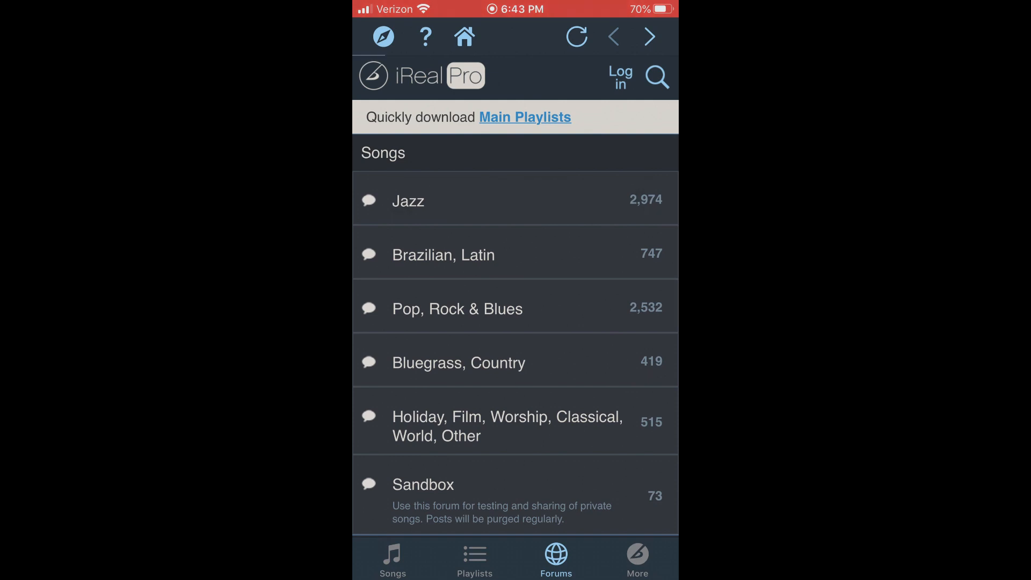
pyautogui.click(408, 200)
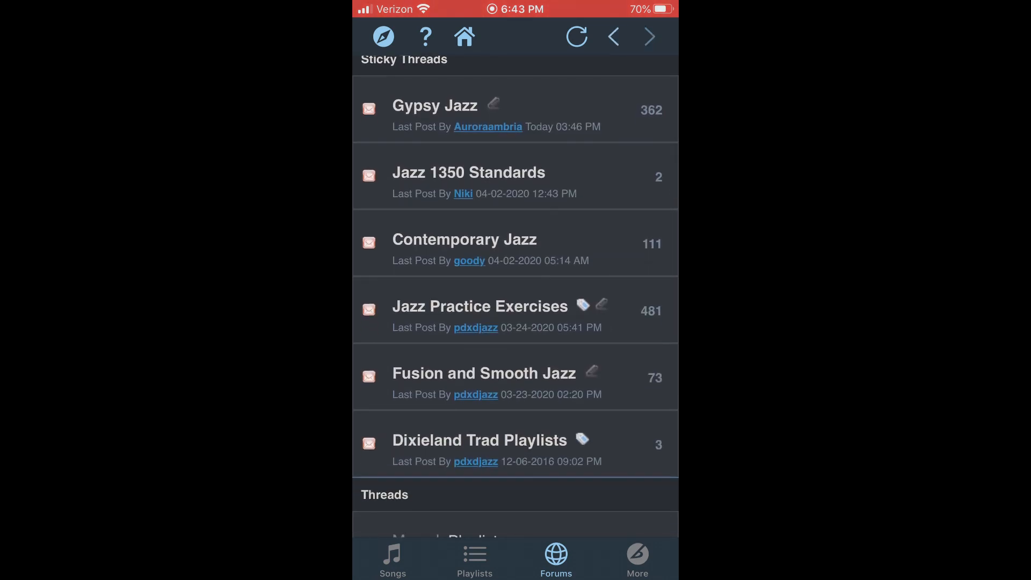
pyautogui.click(468, 172)
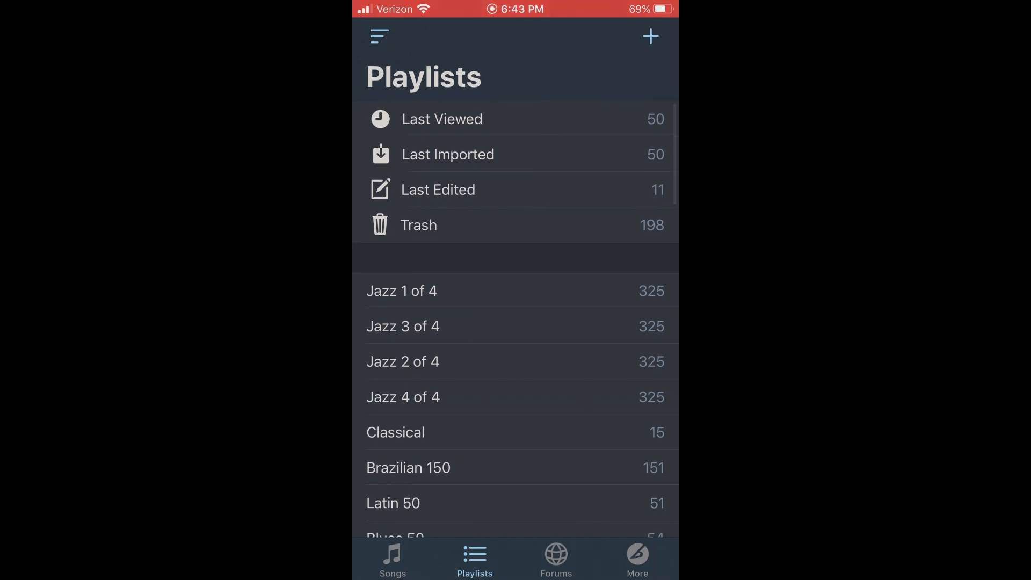
# - Search the song library for 'Our Spanish' and open the Our Spanish Love Song chart
pyautogui.click(392, 561)
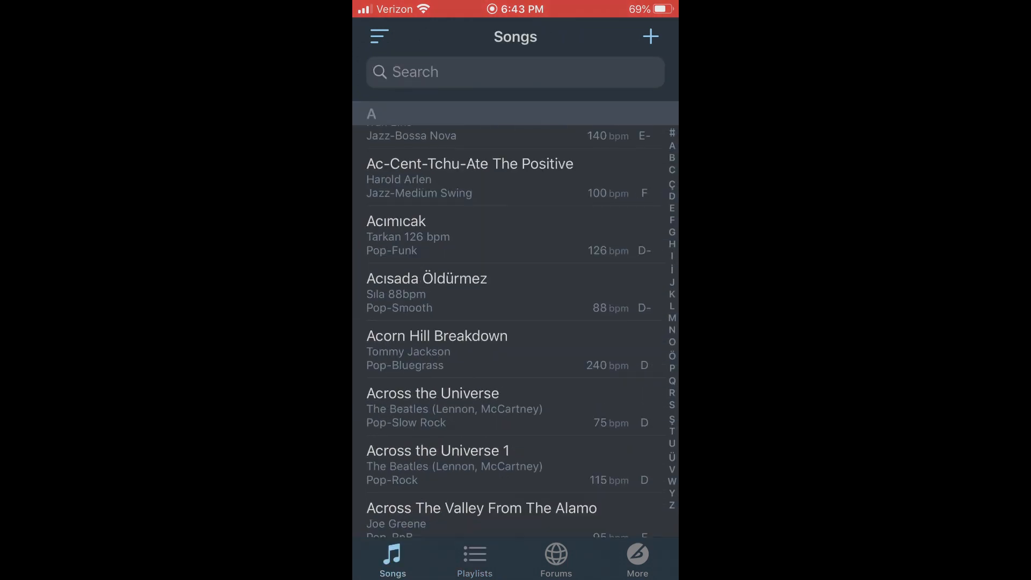
pyautogui.scroll(-3)
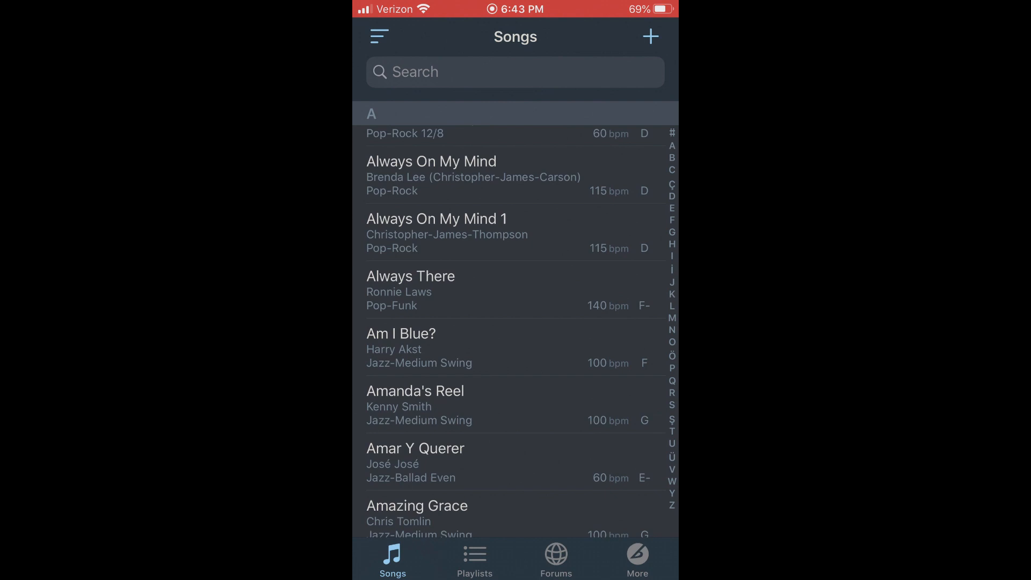
pyautogui.scroll(-3)
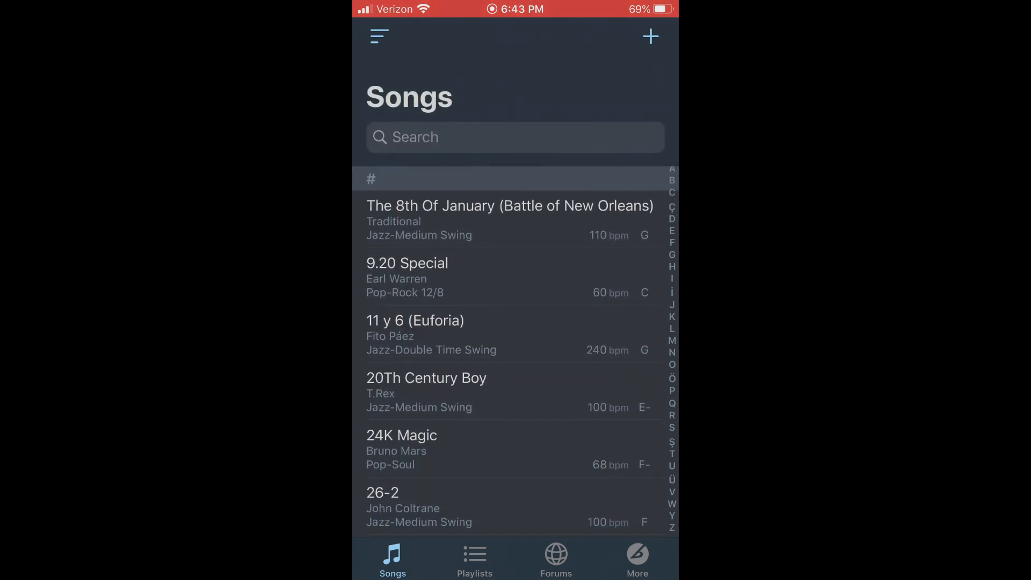
pyautogui.scroll(-3)
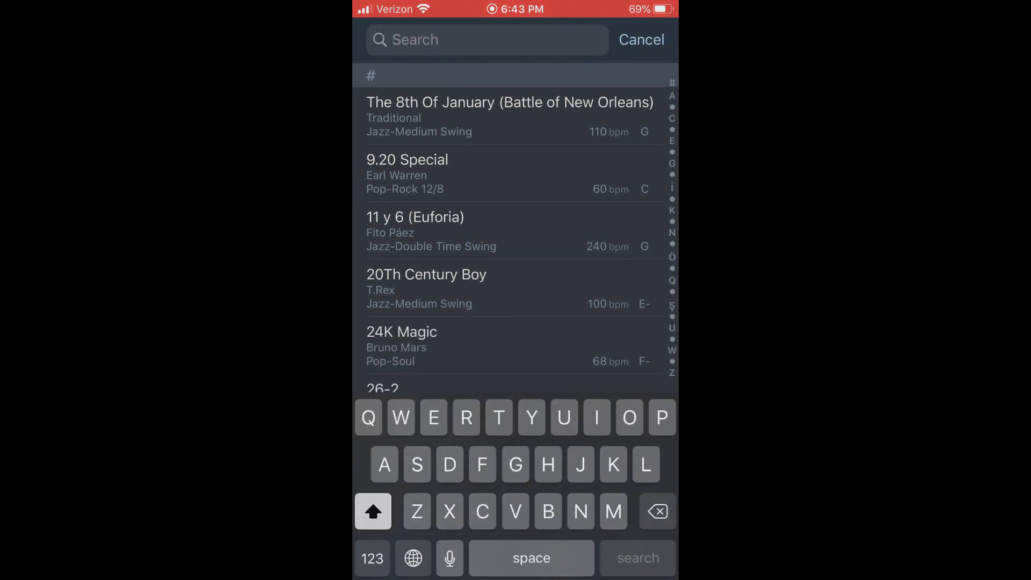
pyautogui.write('Our')
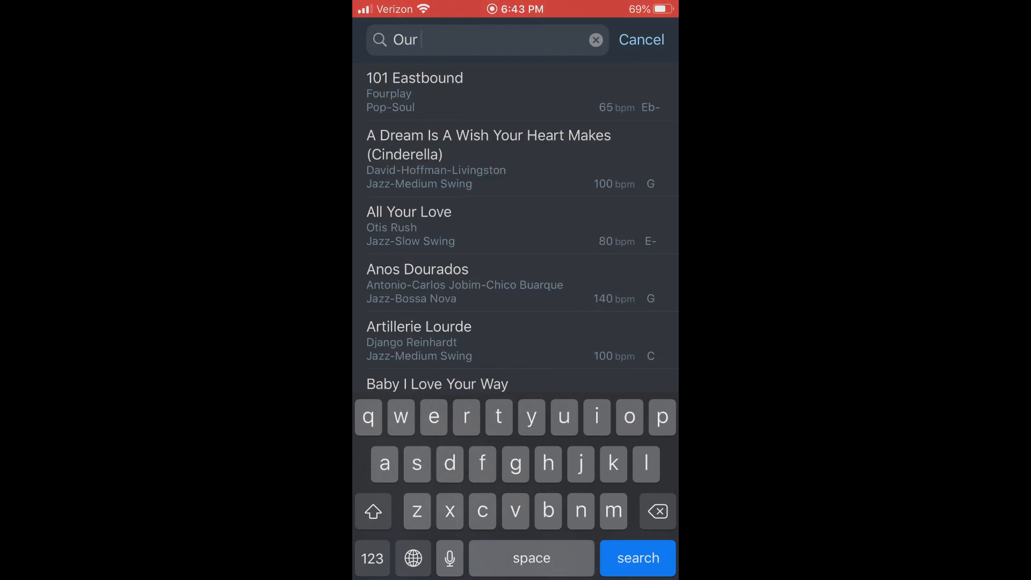
pyautogui.write('Spanish')
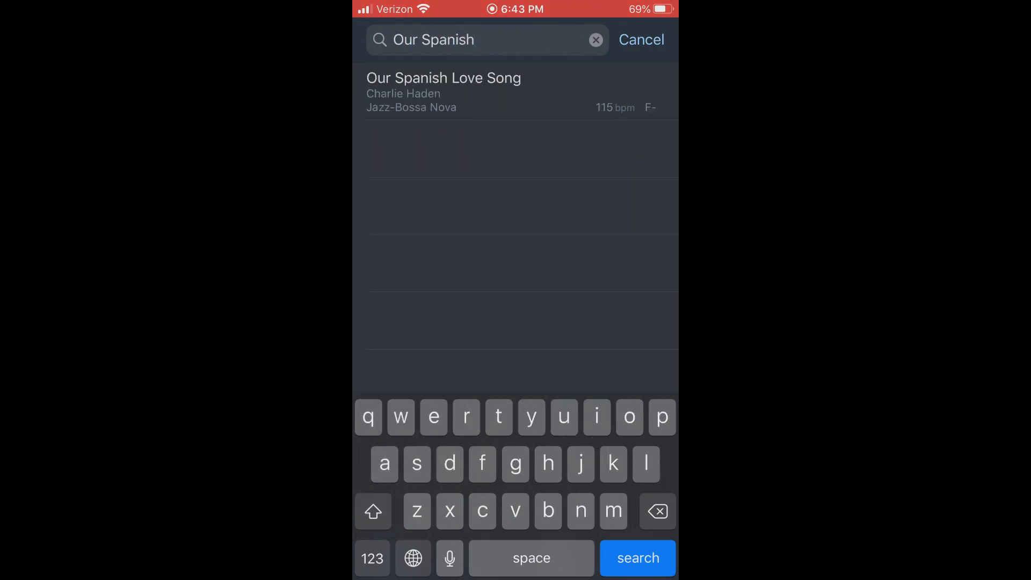
pyautogui.click(443, 92)
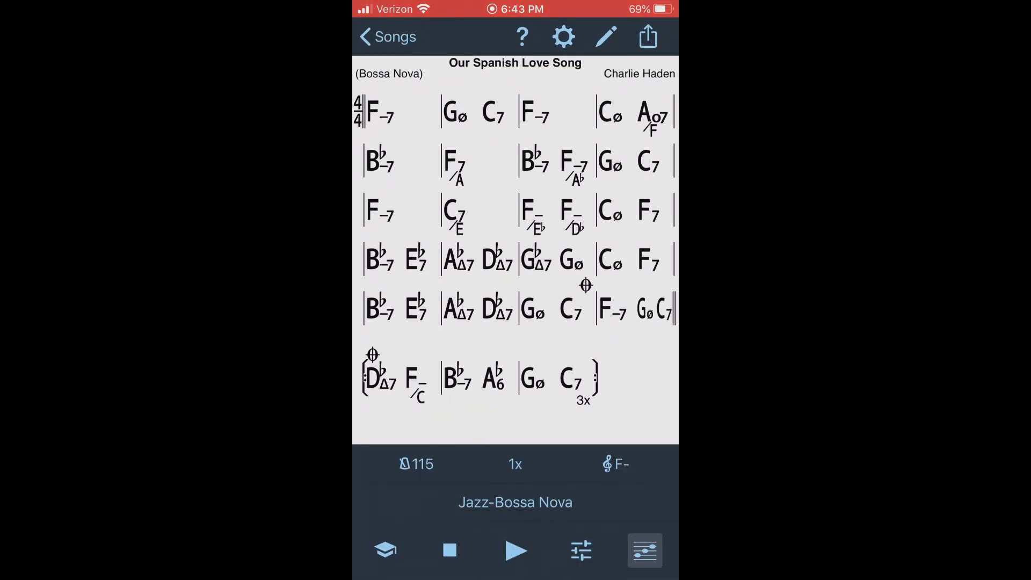
# - Check the chart's 1x repeat count settings and close them unchanged
pyautogui.click(416, 464)
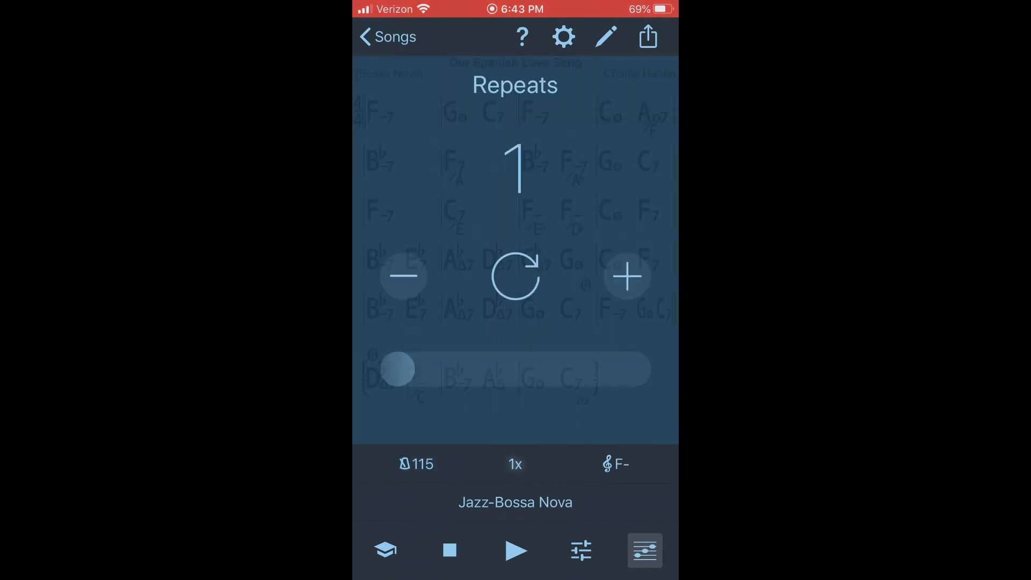
pyautogui.click(625, 276)
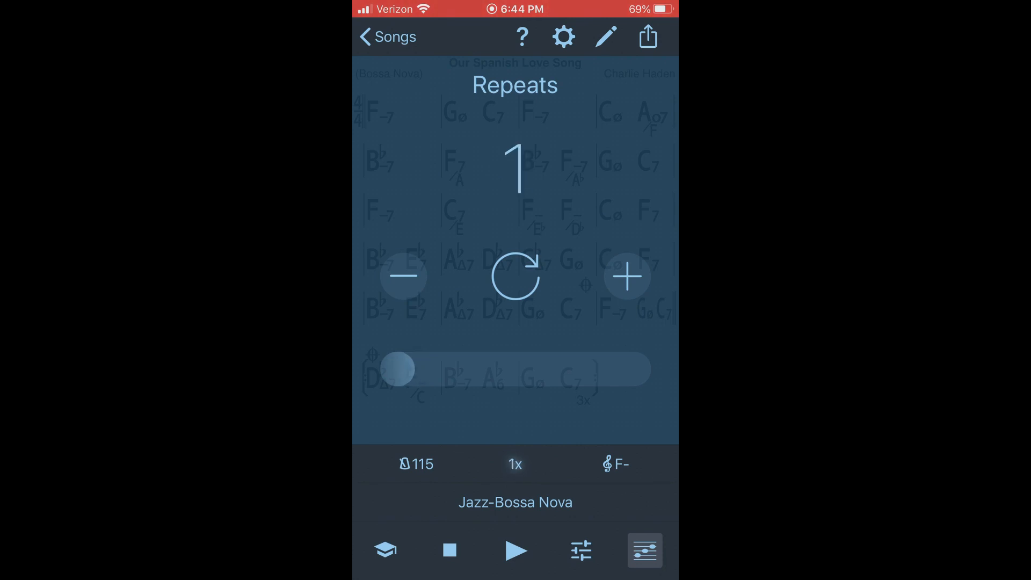
pyautogui.click(626, 276)
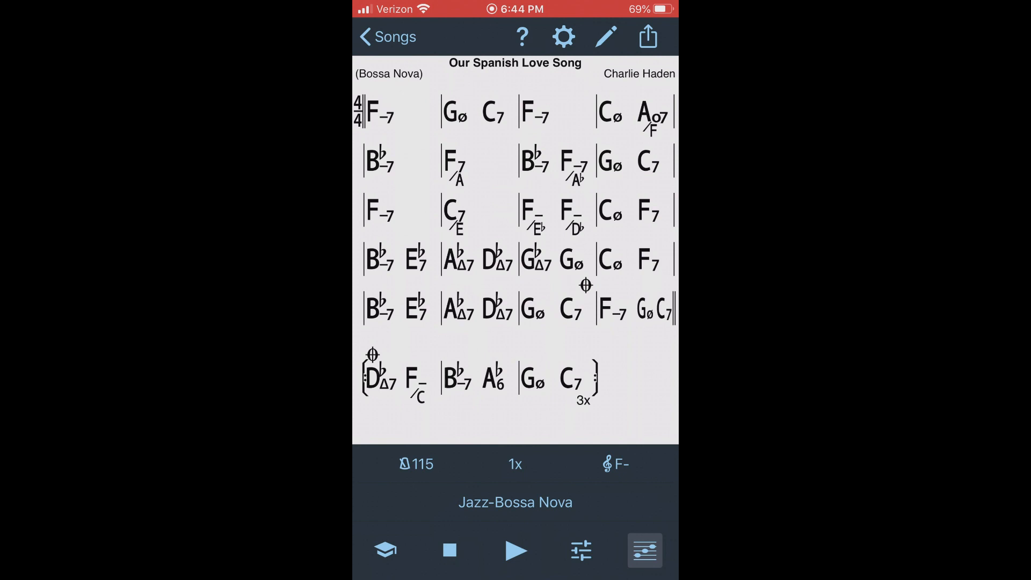
# - Try transposing to A minor and back to F minor, then expand and collapse Pop styles
pyautogui.click(615, 463)
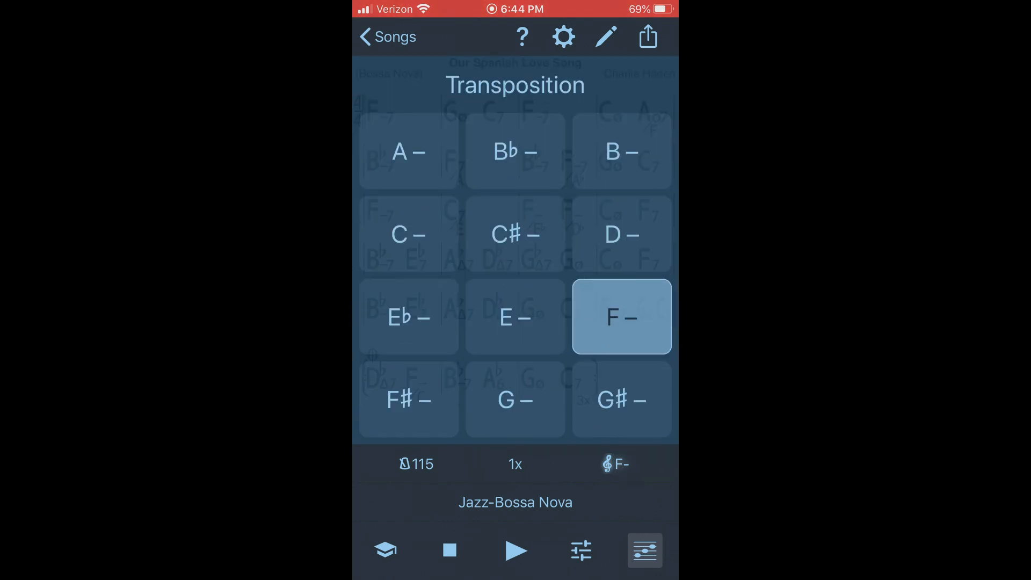
pyautogui.click(407, 151)
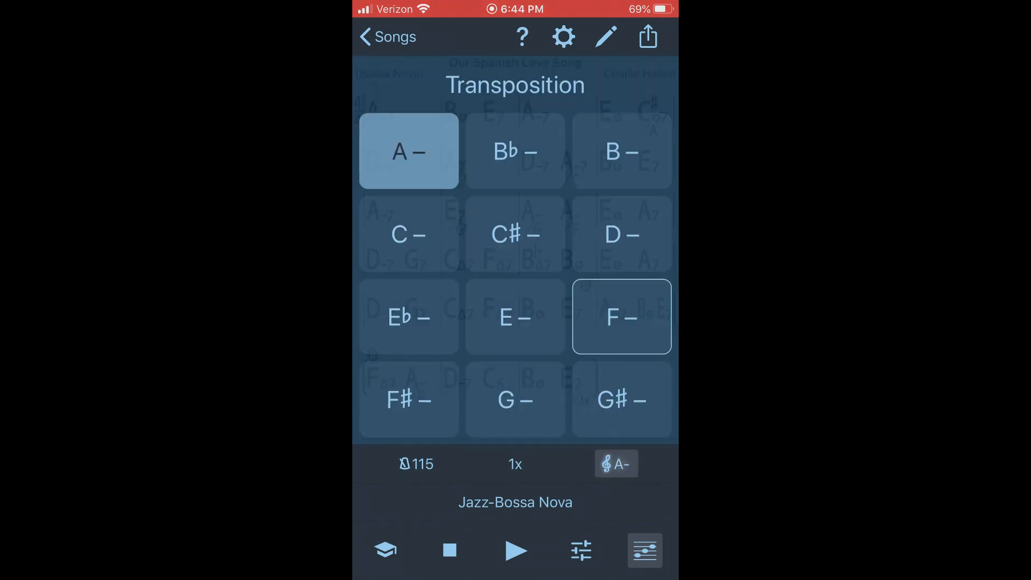
pyautogui.click(620, 317)
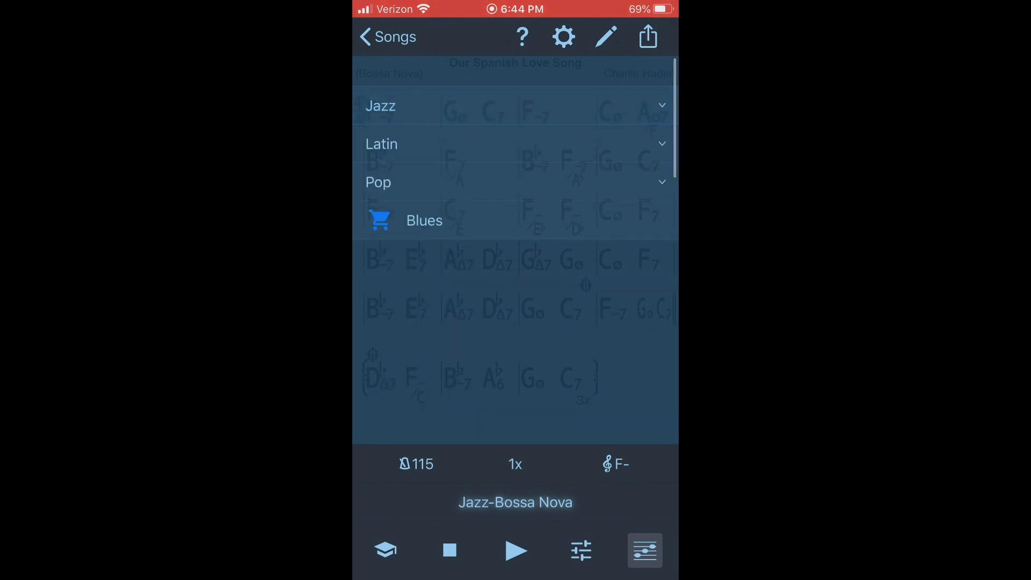
pyautogui.click(382, 144)
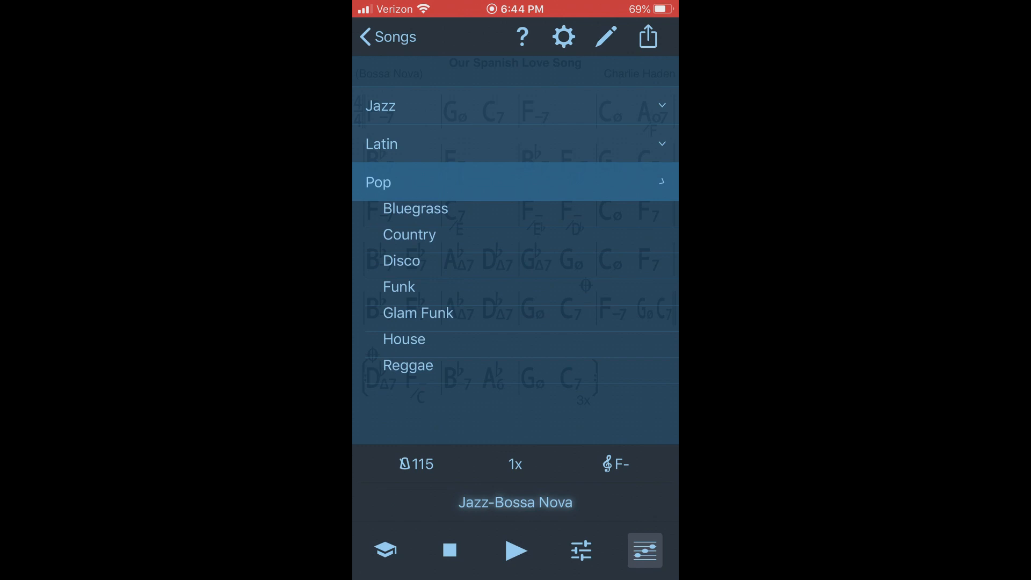
pyautogui.click(378, 182)
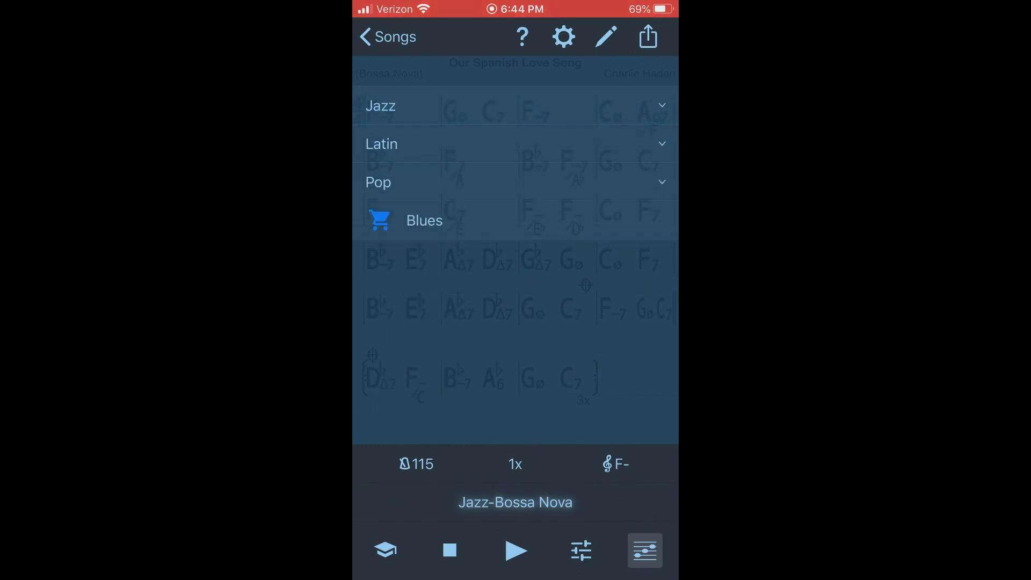
# - Lower and restore Rhodes 1 volume, keep Electric Bass, and close the mixer
pyautogui.click(580, 550)
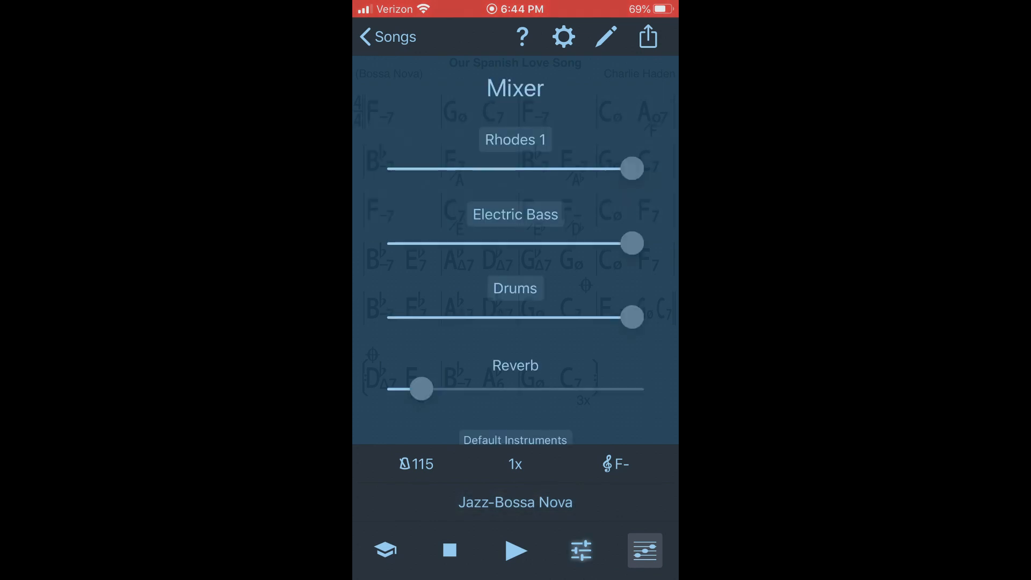
pyautogui.moveTo(630, 168); pyautogui.dragTo(505, 168)
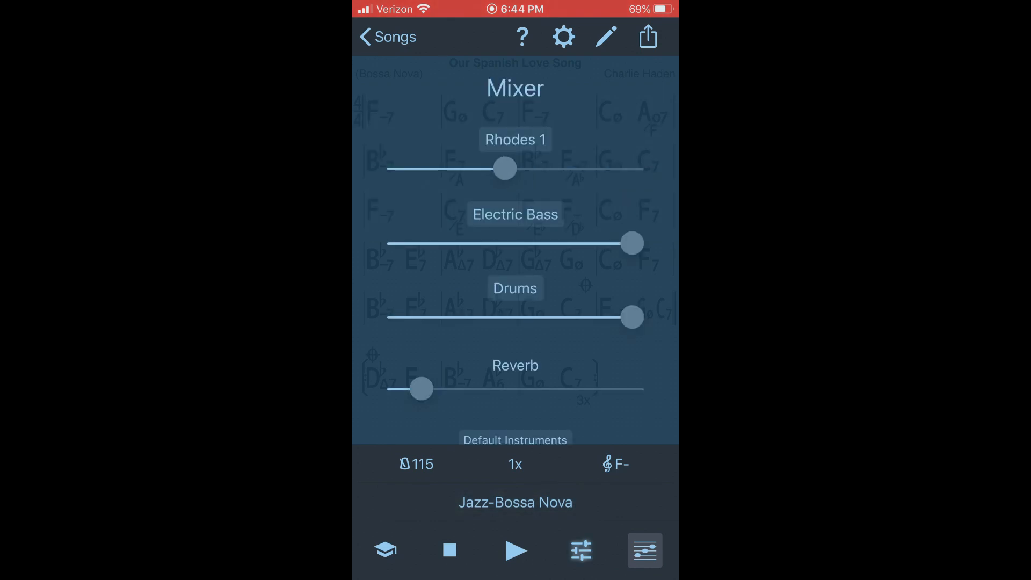
pyautogui.moveTo(504, 168); pyautogui.dragTo(631, 169)
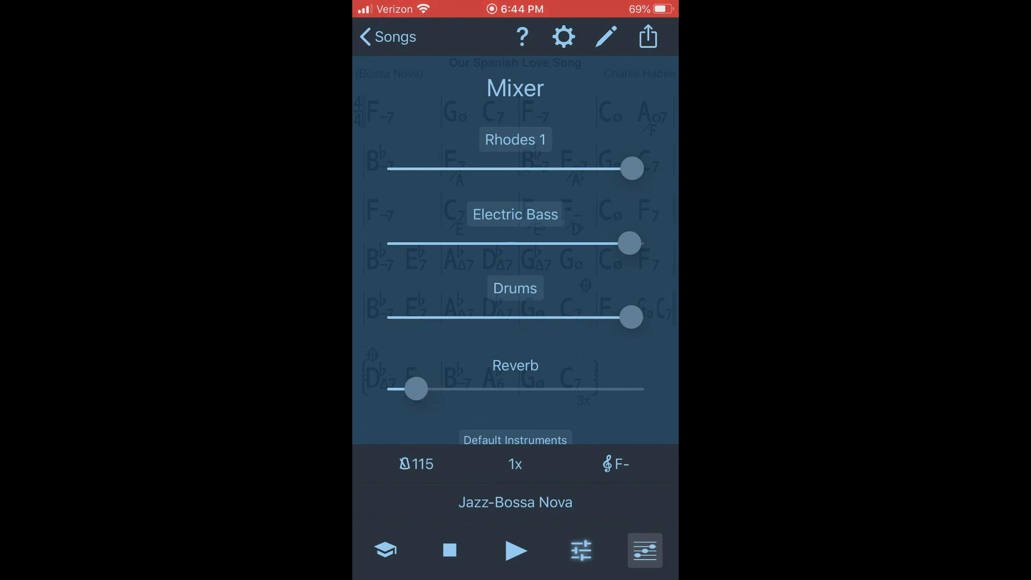
pyautogui.click(515, 140)
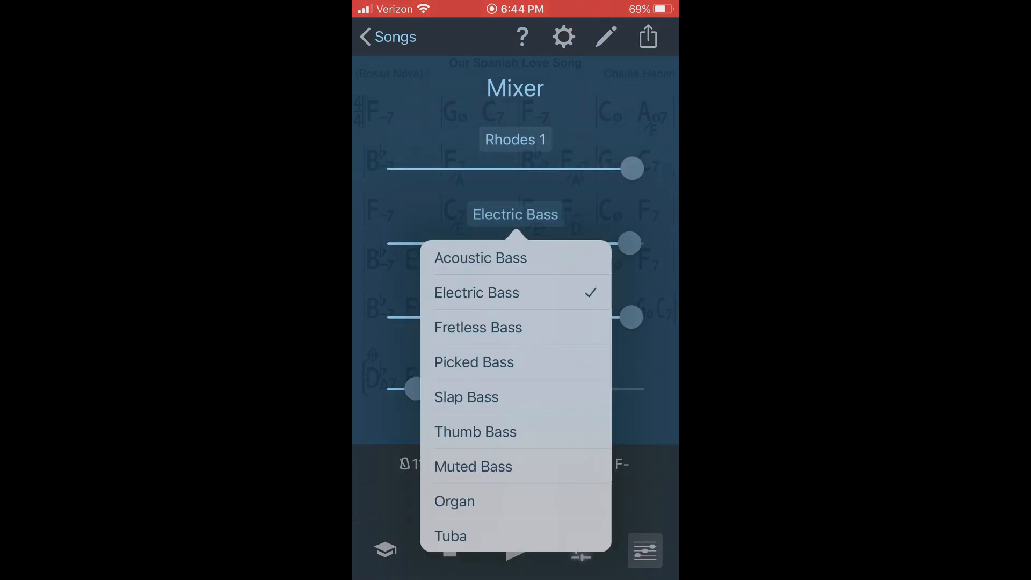
pyautogui.click(477, 292)
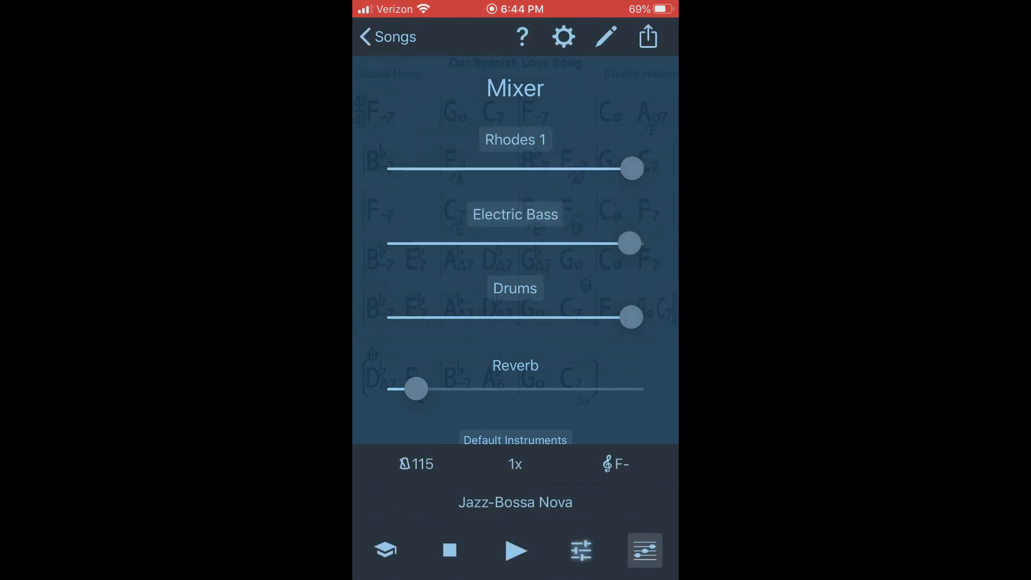
pyautogui.click(644, 551)
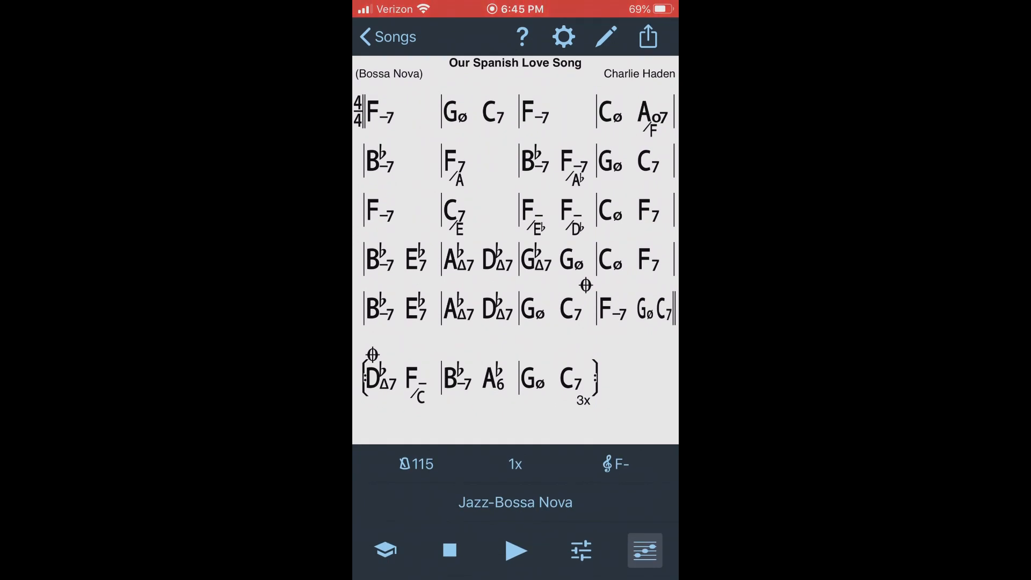
# - Share Our Spanish Love Song as a MIDI file by Mail and send the email
pyautogui.click(515, 551)
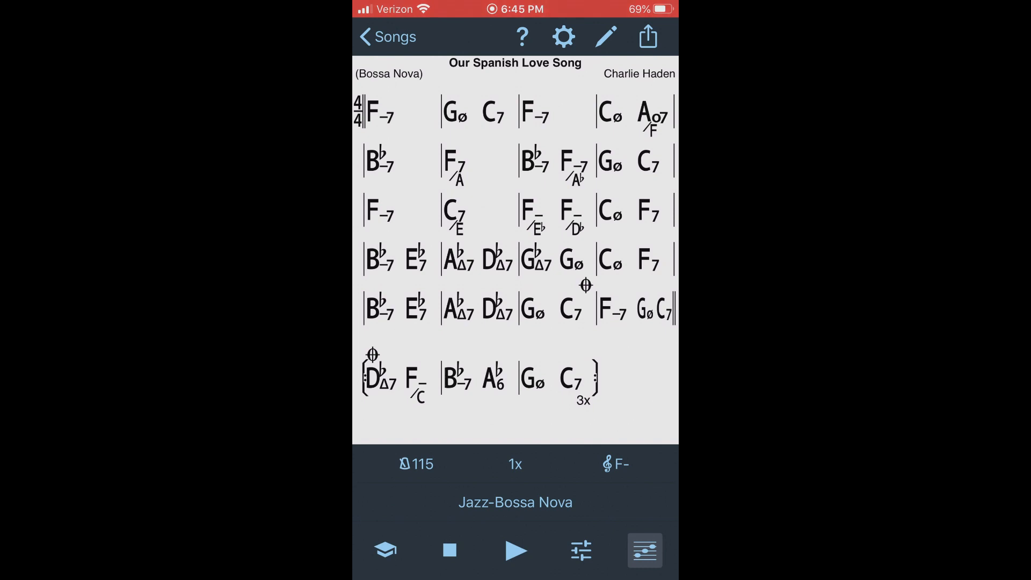
pyautogui.click(648, 36)
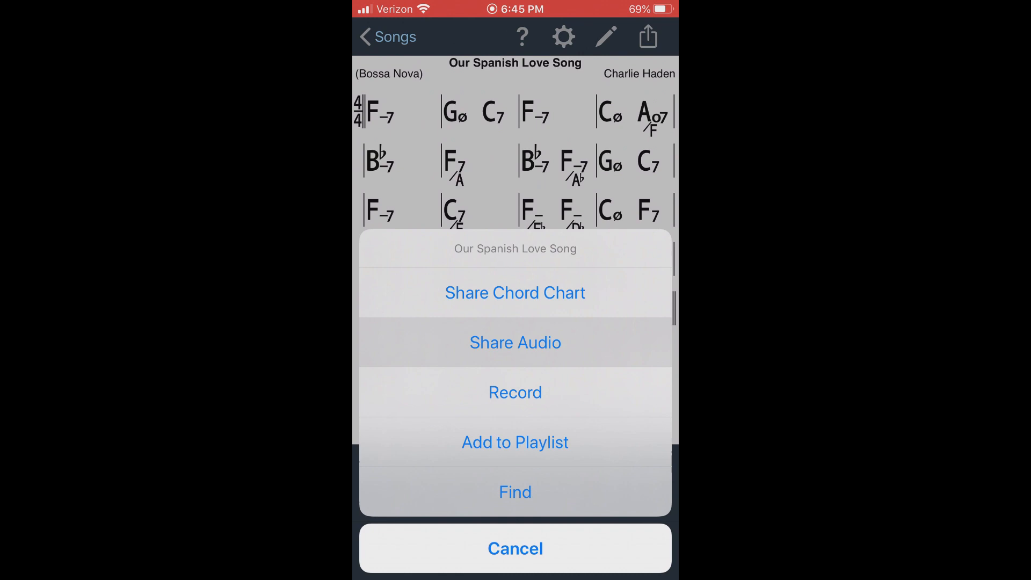
pyautogui.click(515, 343)
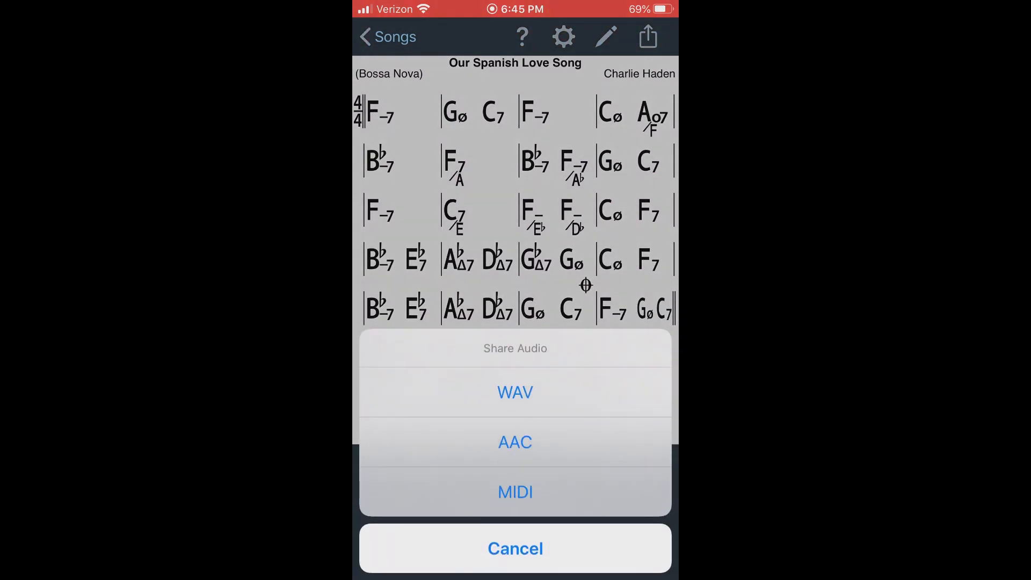
pyautogui.click(515, 548)
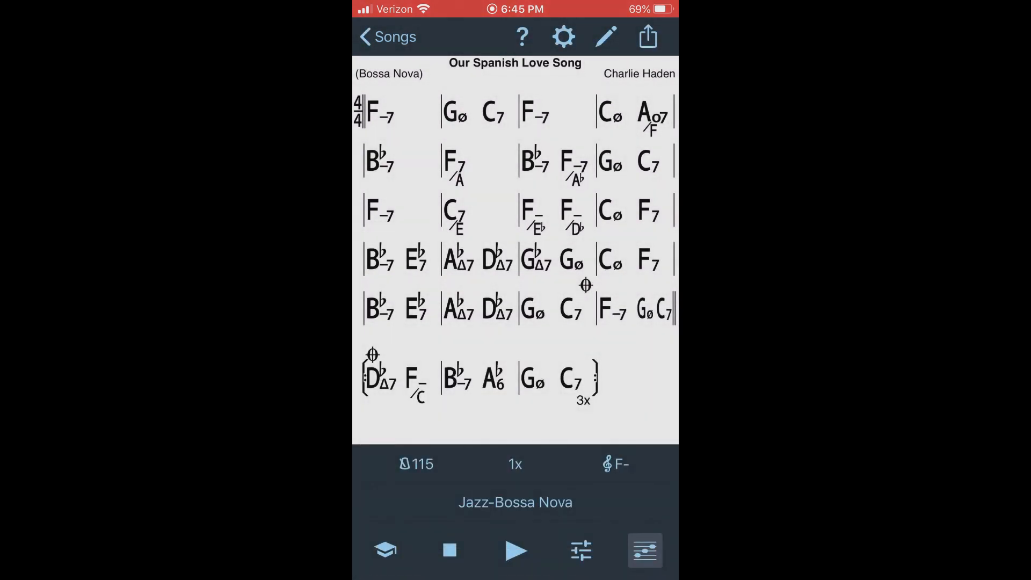
pyautogui.click(647, 36)
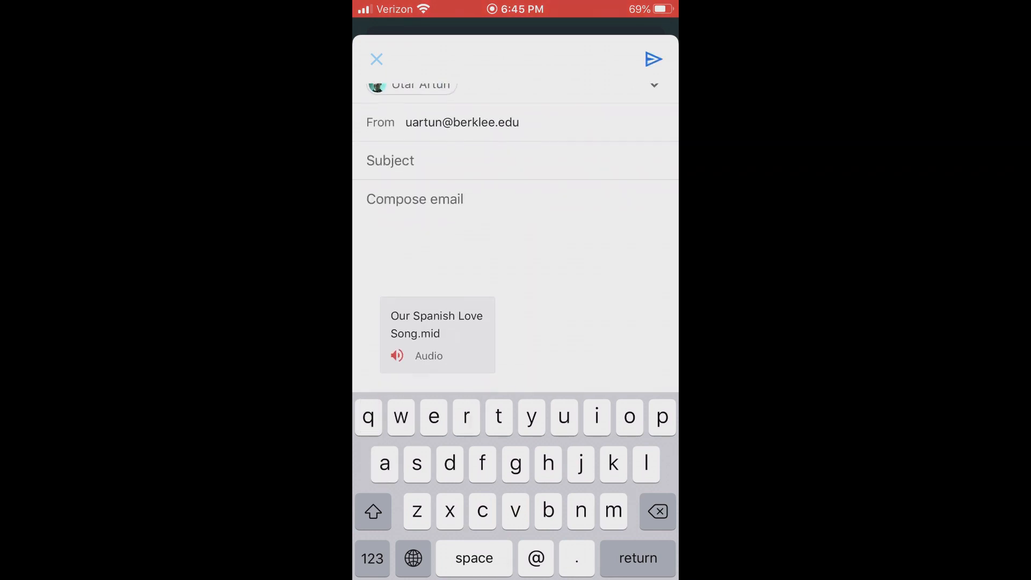
pyautogui.click(653, 59)
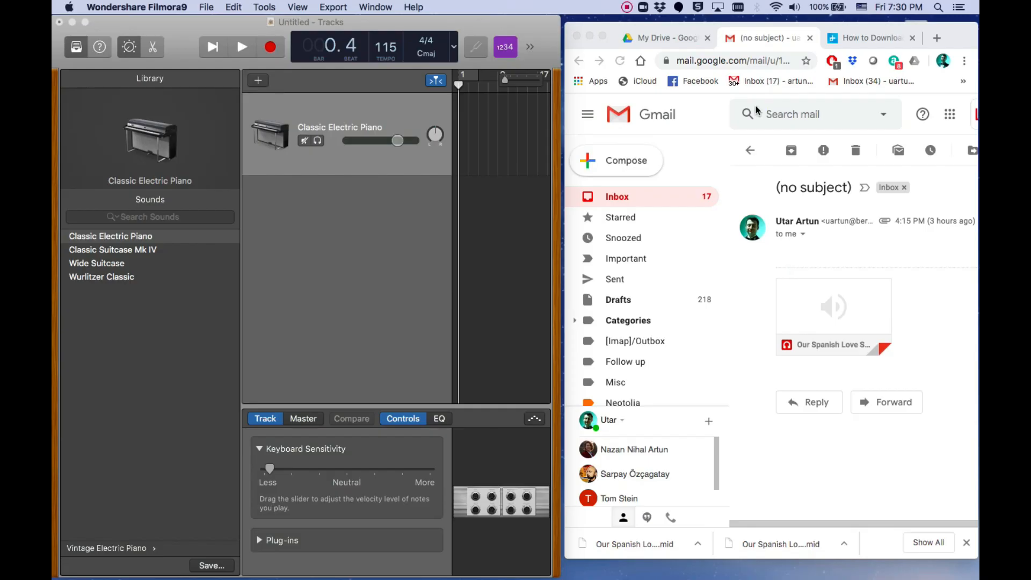
# - Drag the downloaded .mid file into the Tracks area and choose Import Tempo
pyautogui.click(833, 306)
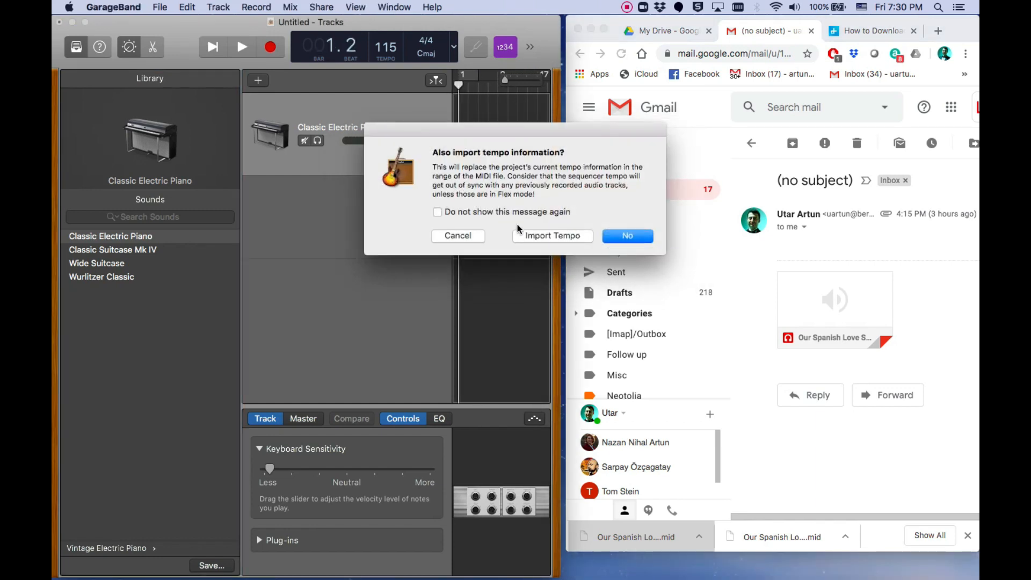
pyautogui.click(553, 235)
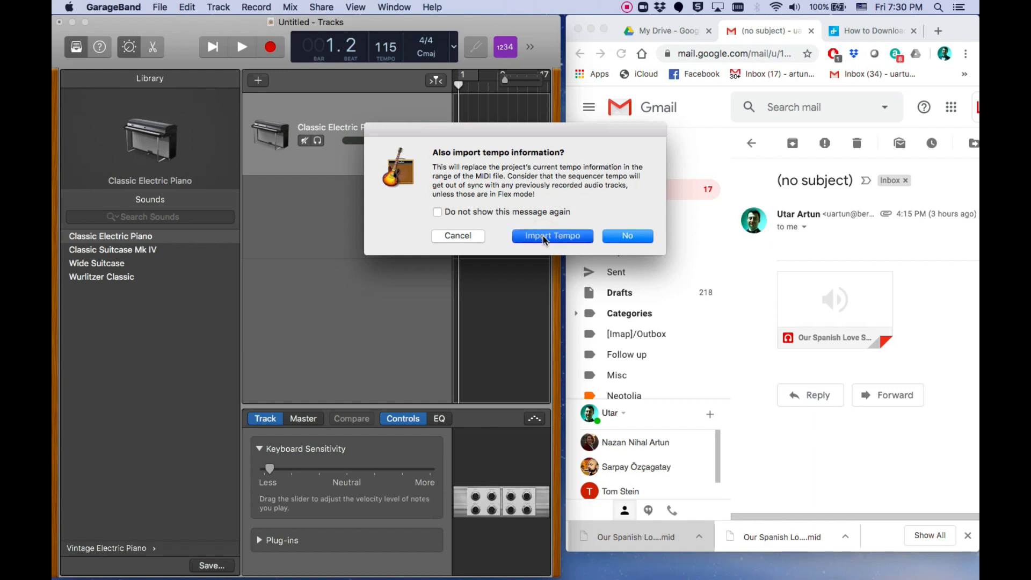
pyautogui.click(551, 235)
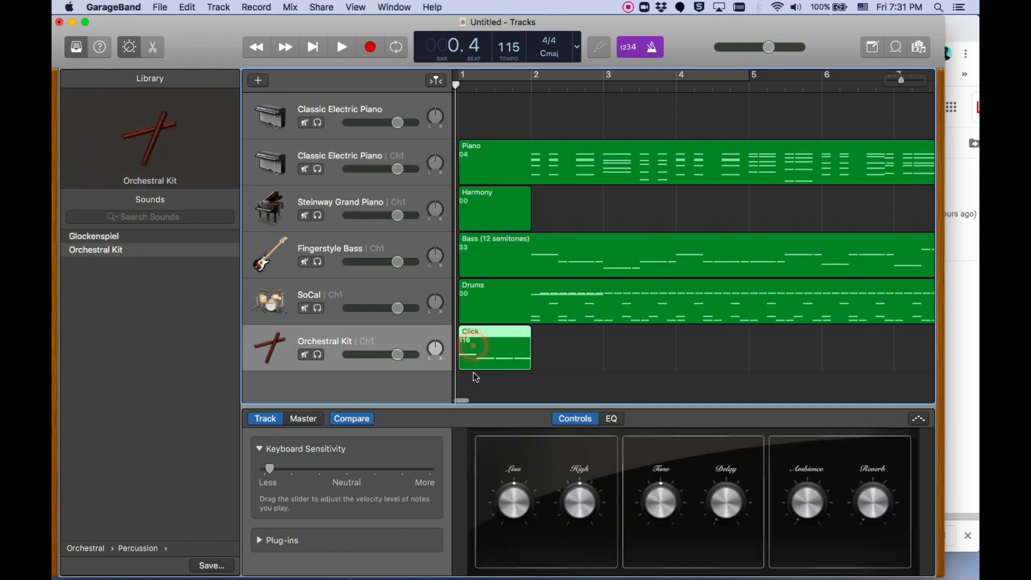
# - Open the Click region in the Piano Roll and start playback
pyautogui.click(340, 47)
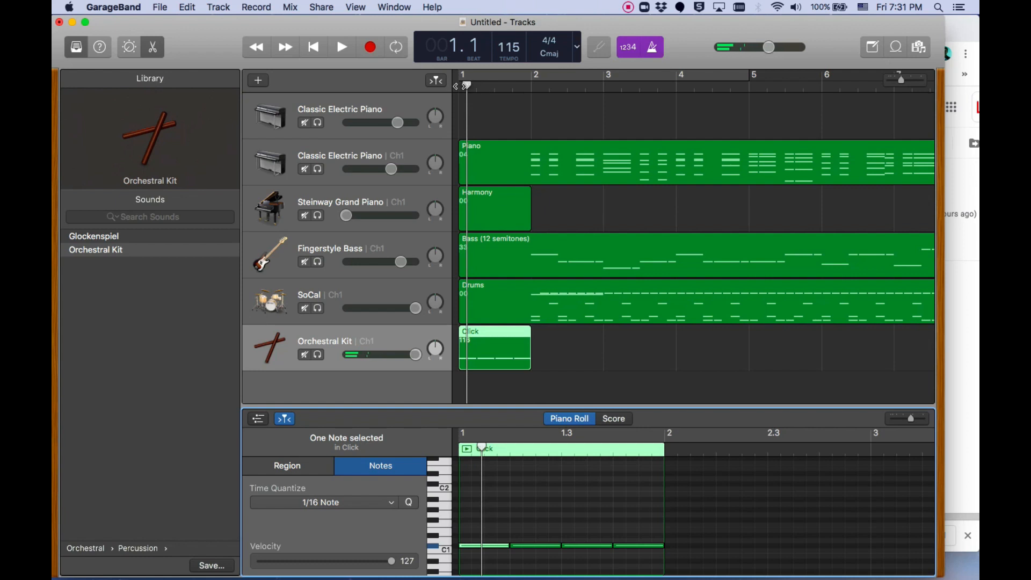
pyautogui.click(340, 47)
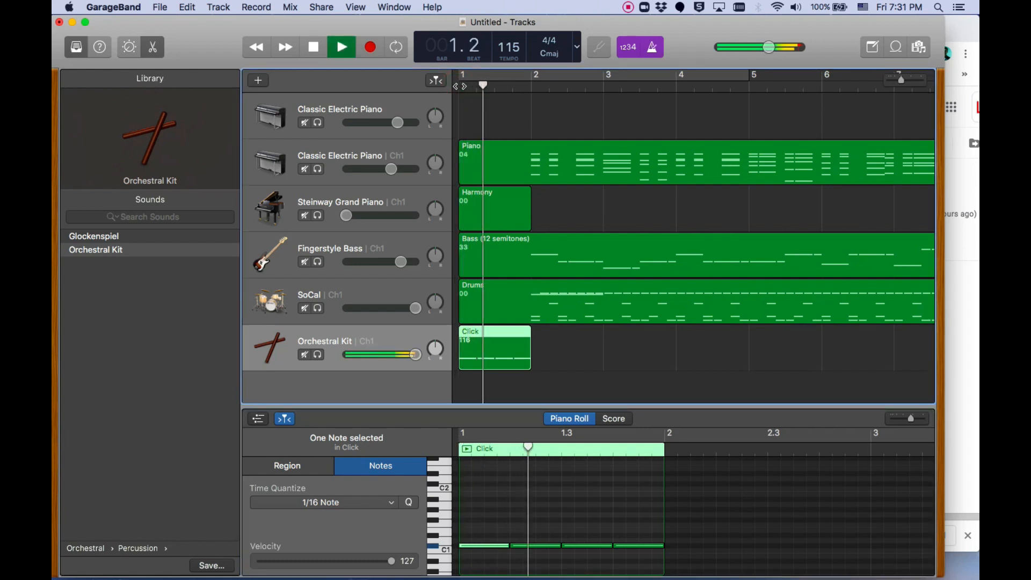
pyautogui.click(341, 46)
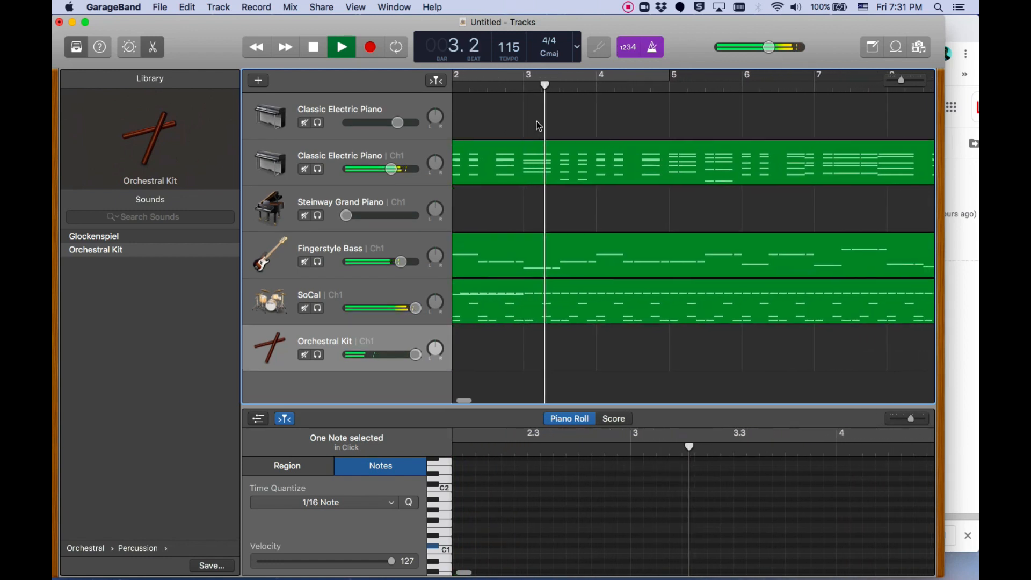
# - Stop playback, split the piano, bass and drum regions at bar 24, and delete what follows
pyautogui.click(341, 47)
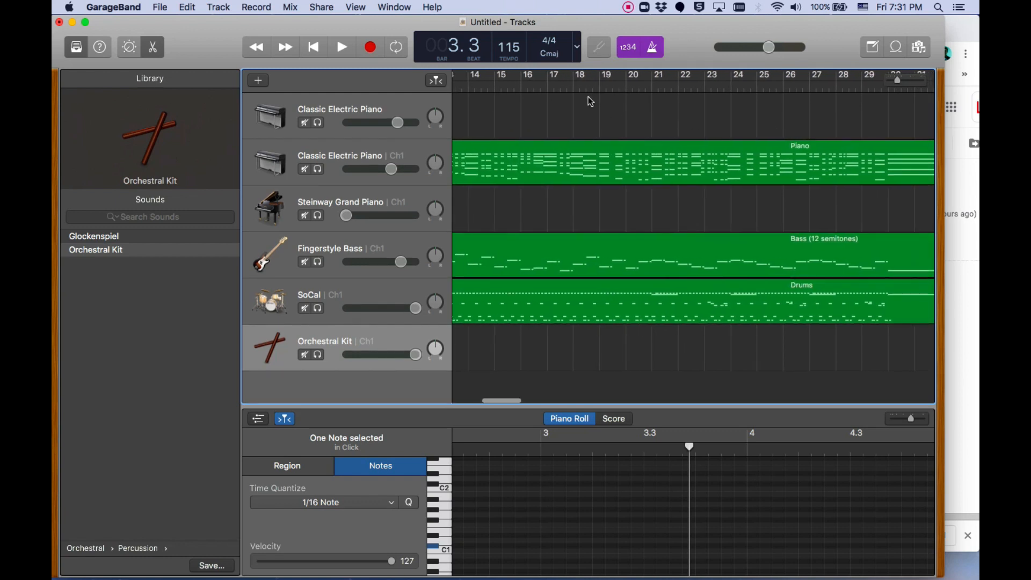
pyautogui.click(612, 86)
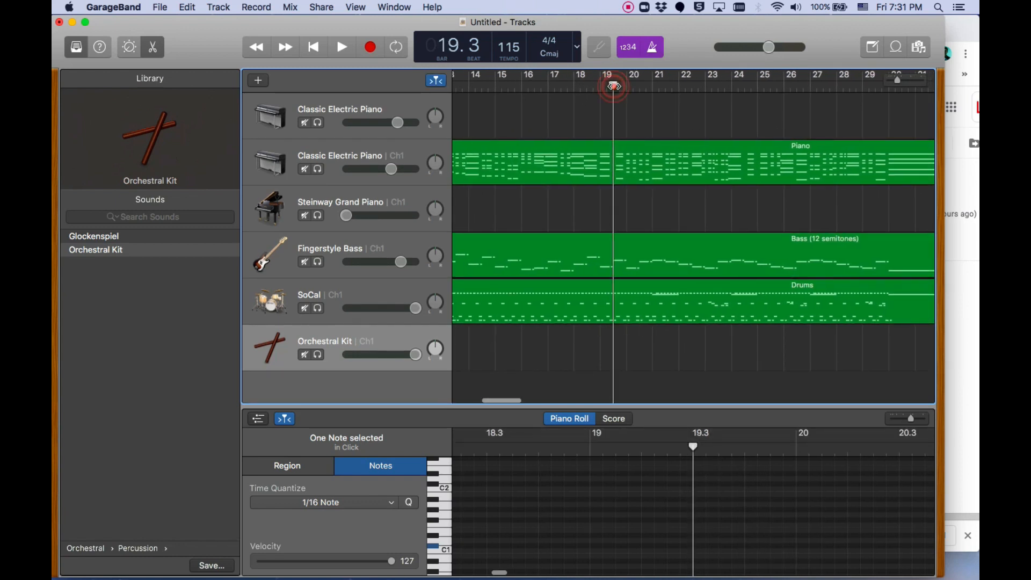
pyautogui.click(340, 47)
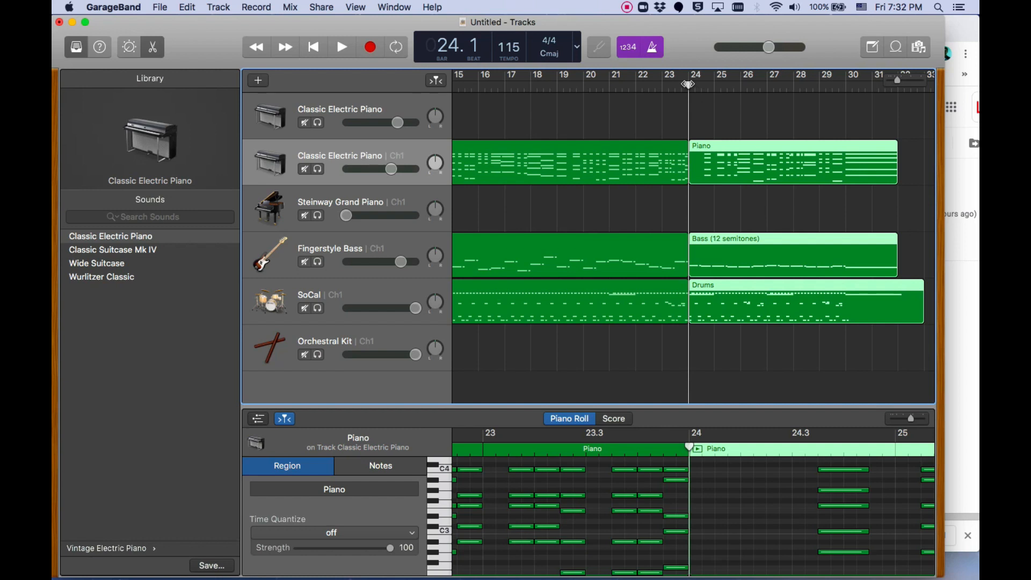
pyautogui.click(704, 104)
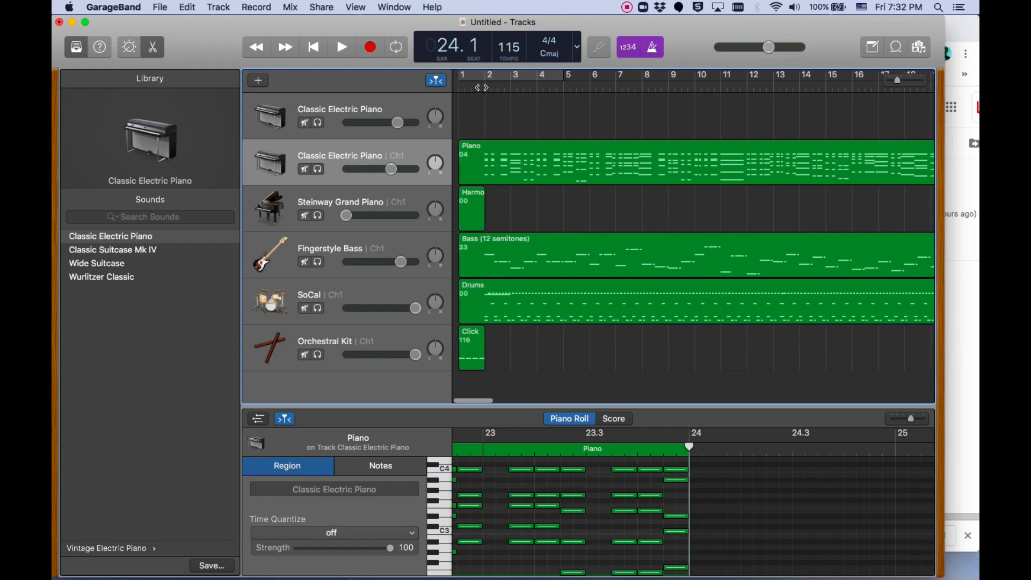
# - Place the playhead at bar 2 to split off the first bar
pyautogui.click(484, 85)
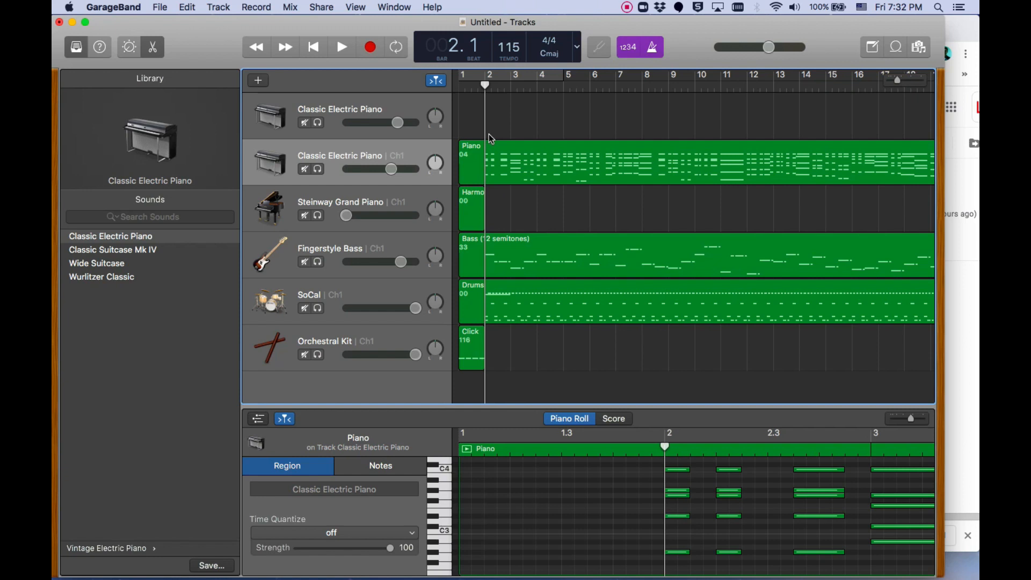
pyautogui.moveTo(512, 130)
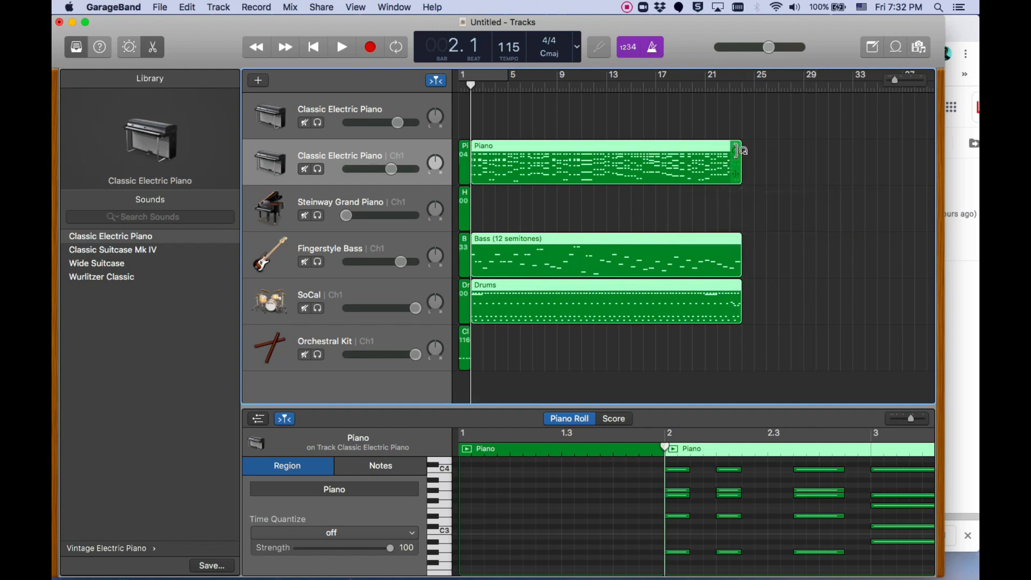
# - Loop the Piano, Bass and Drums regions out to around bar 88
pyautogui.moveTo(738, 151); pyautogui.dragTo(863, 146)
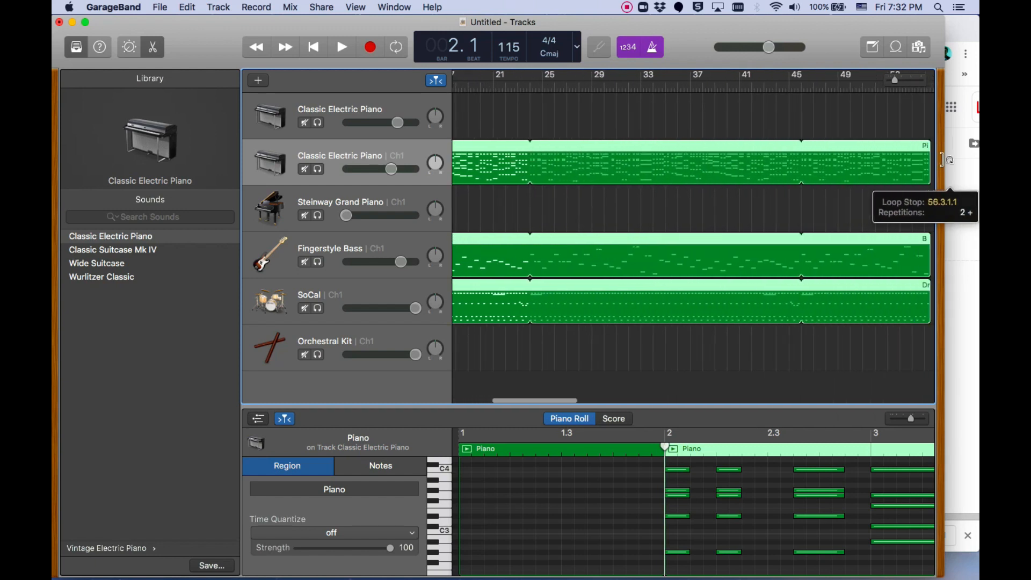
pyautogui.moveTo(928, 162); pyautogui.dragTo(843, 181)
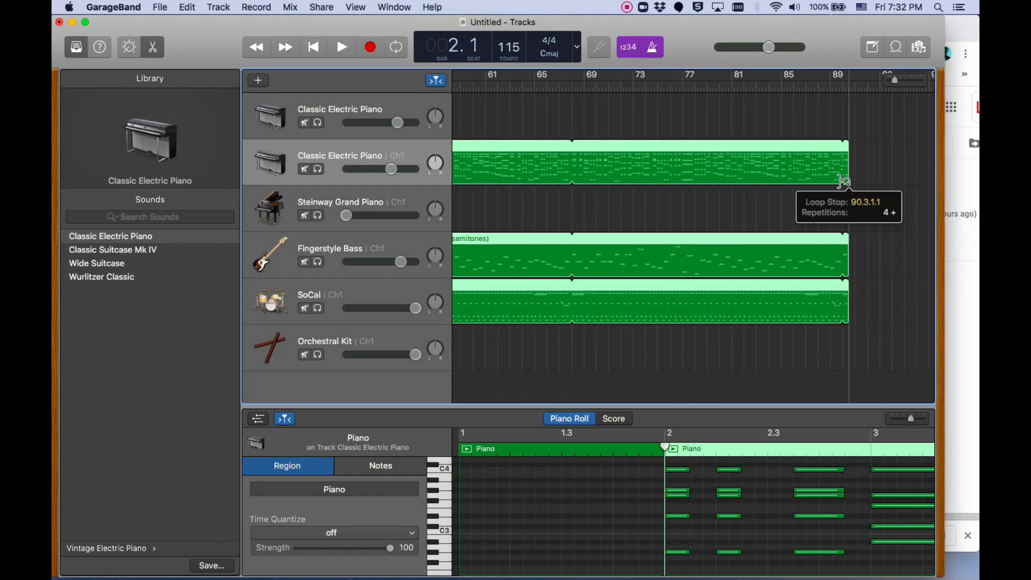
pyautogui.moveTo(896, 81)
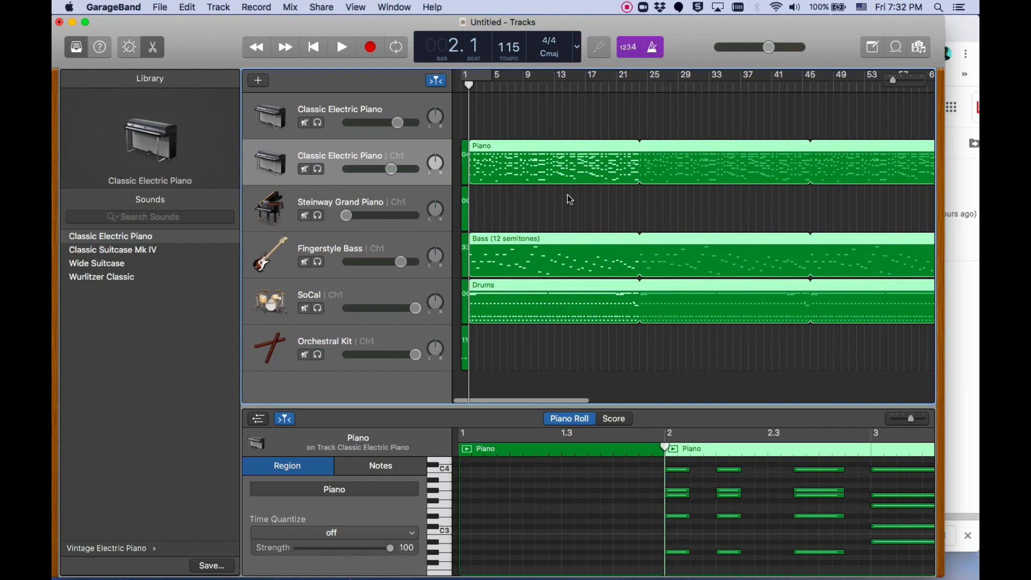
pyautogui.hscroll(3)
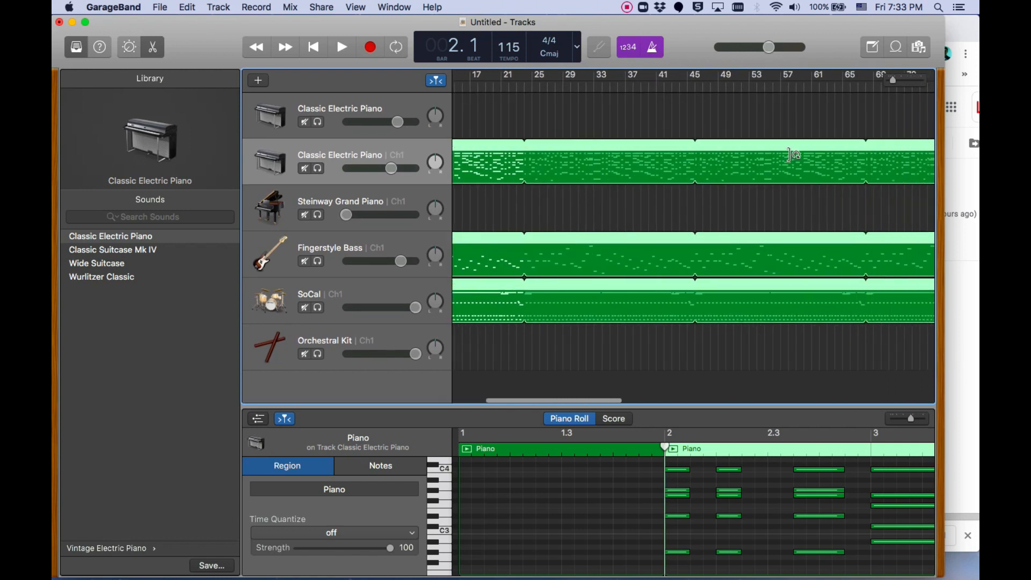
pyautogui.hscroll(3)
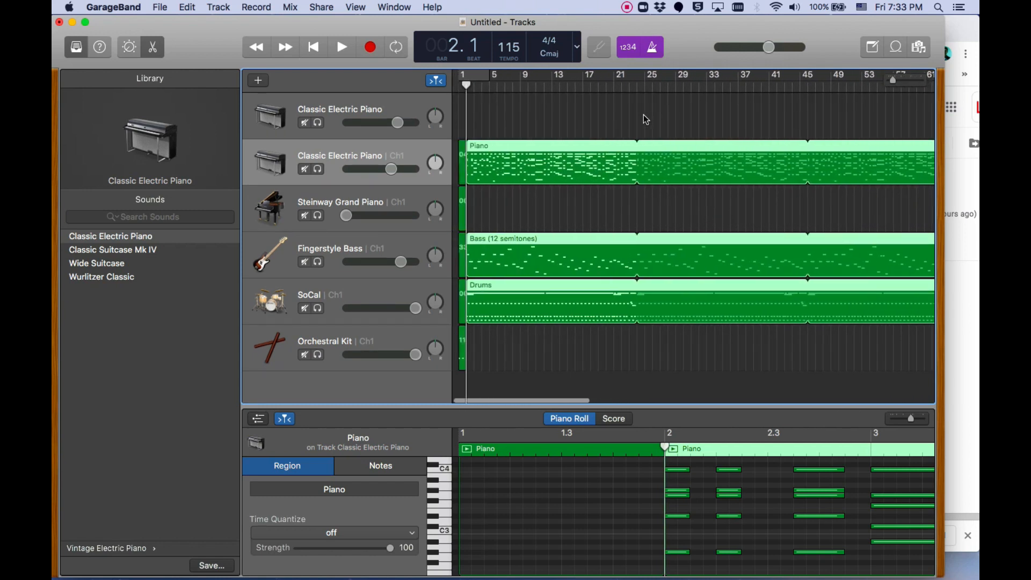
pyautogui.hscroll(3)
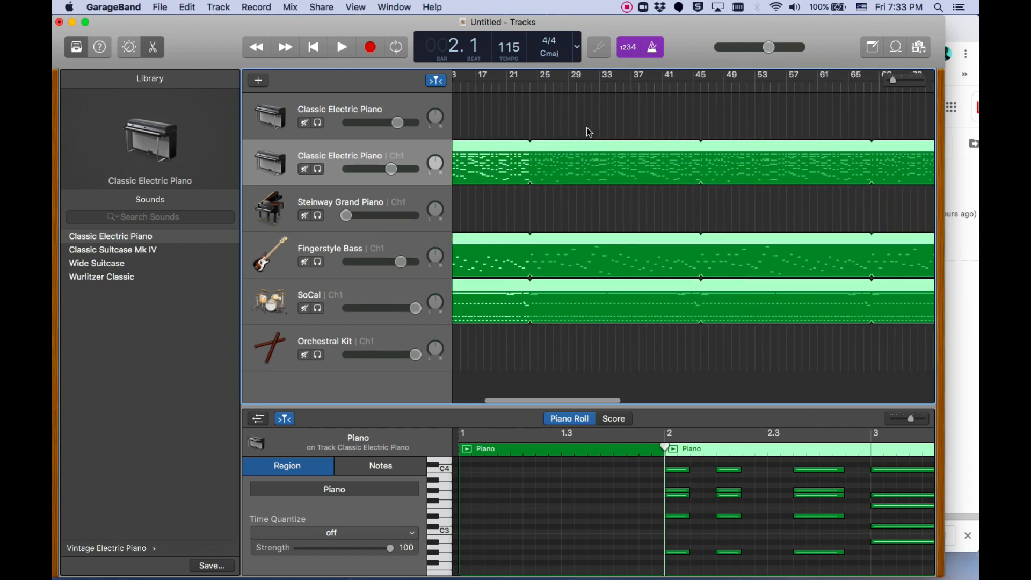
pyautogui.hscroll(3)
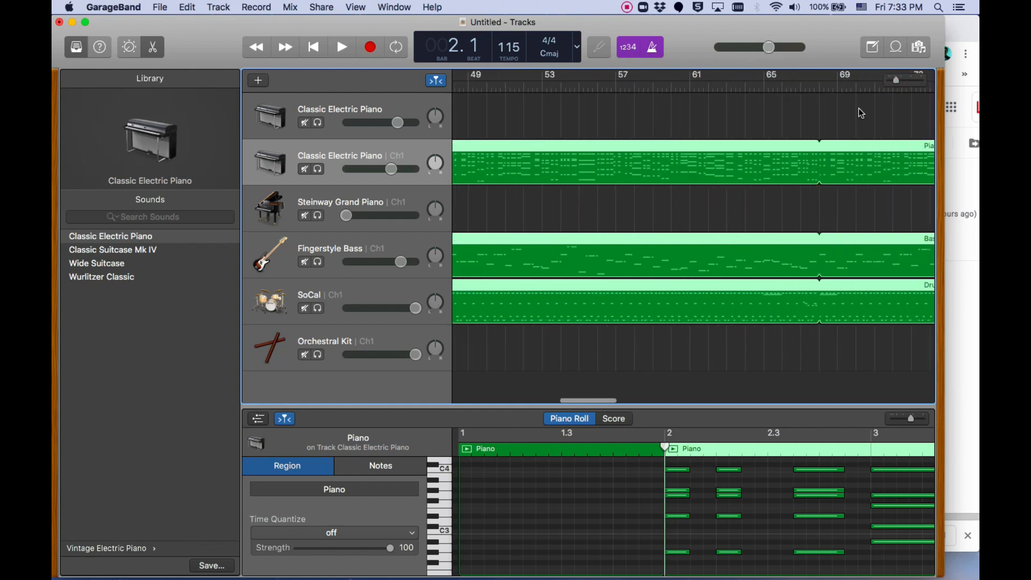
pyautogui.hscroll(3)
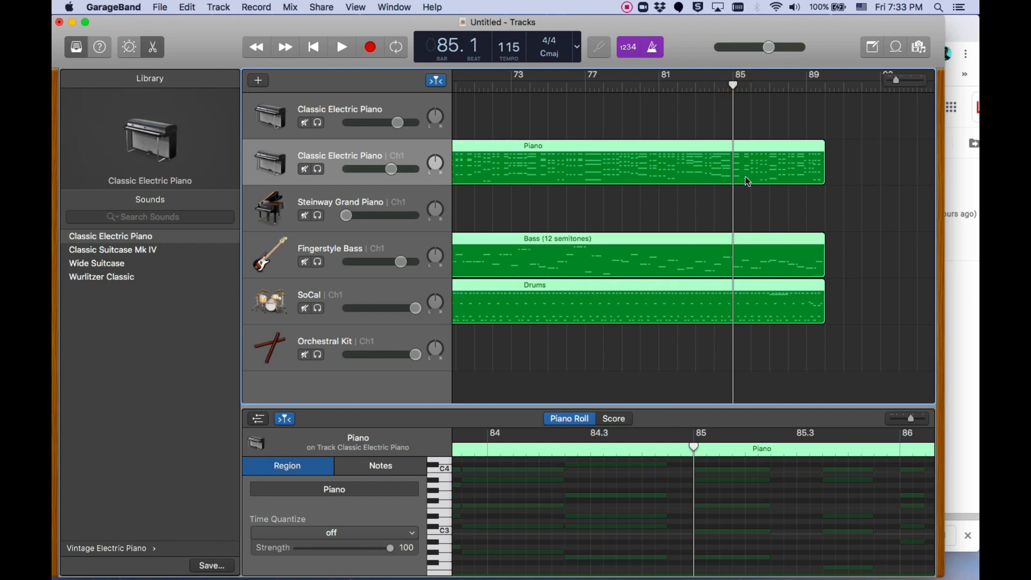
pyautogui.moveTo(729, 100)
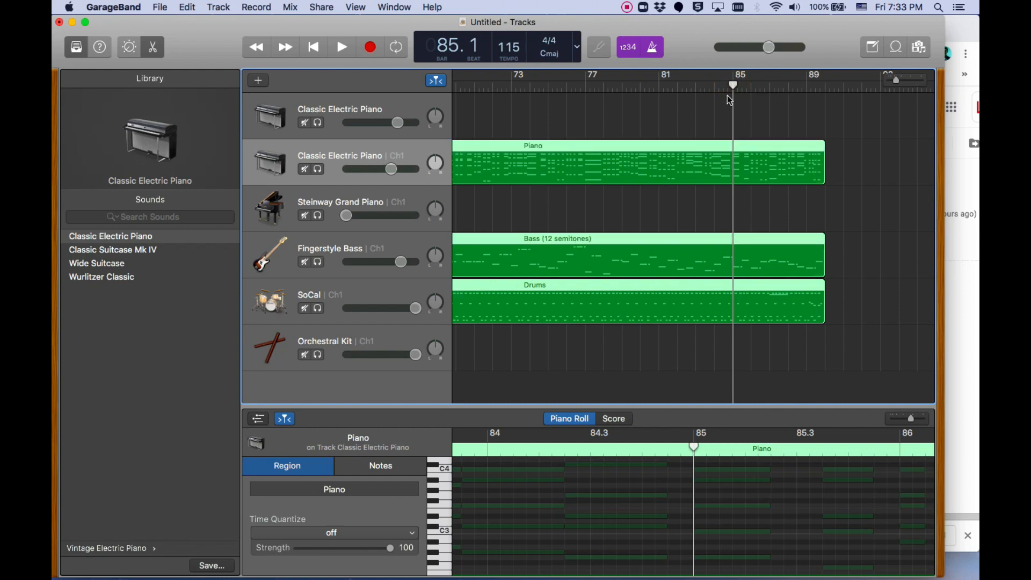
pyautogui.click(511, 86)
pyautogui.write('te')
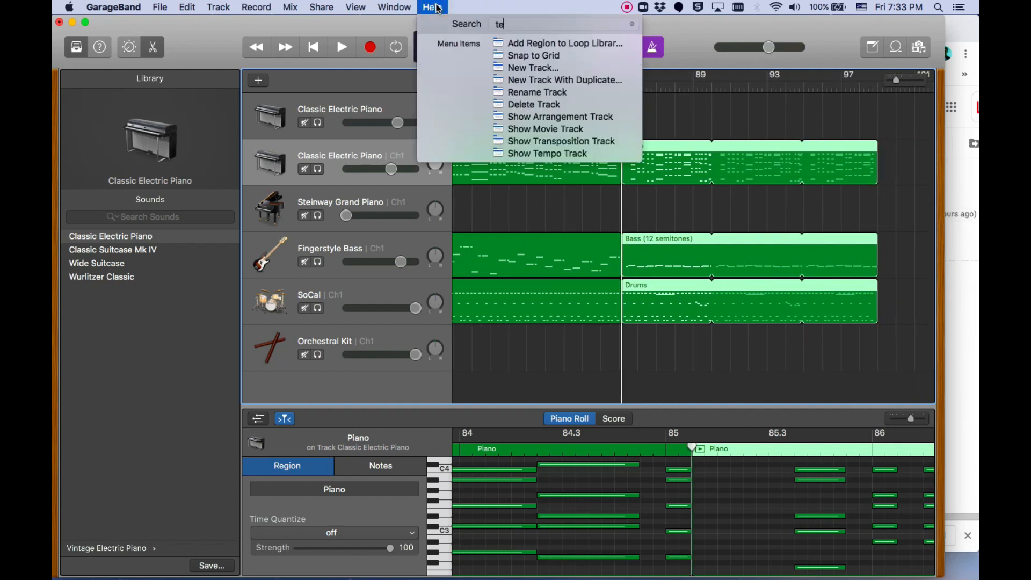
# - Show the tempo track above the tracks near bar 85
pyautogui.click(545, 153)
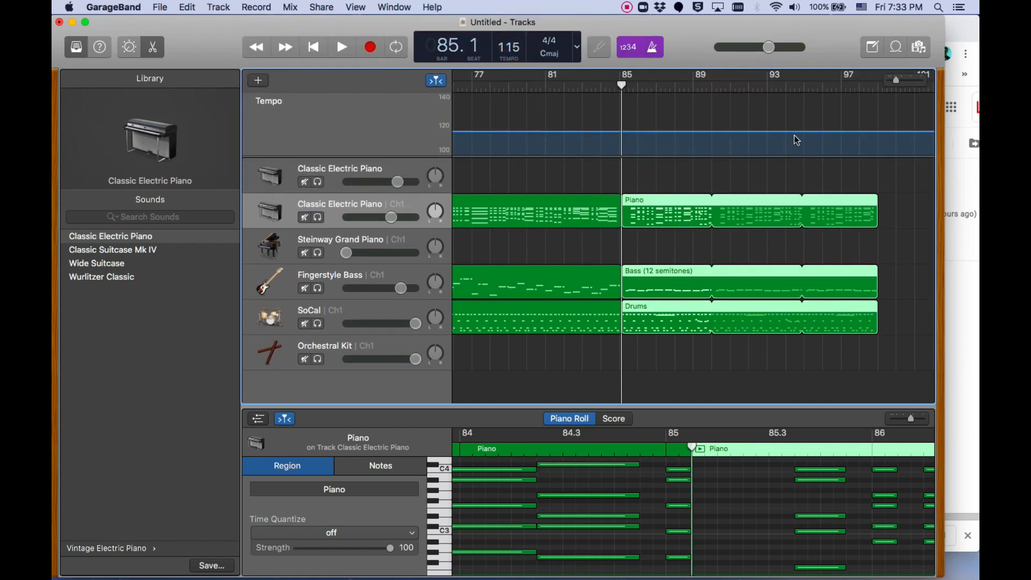
# - Add tempo points near bars 94–98, stepping the tempo down to 108, 100 and 88
pyautogui.click(802, 132)
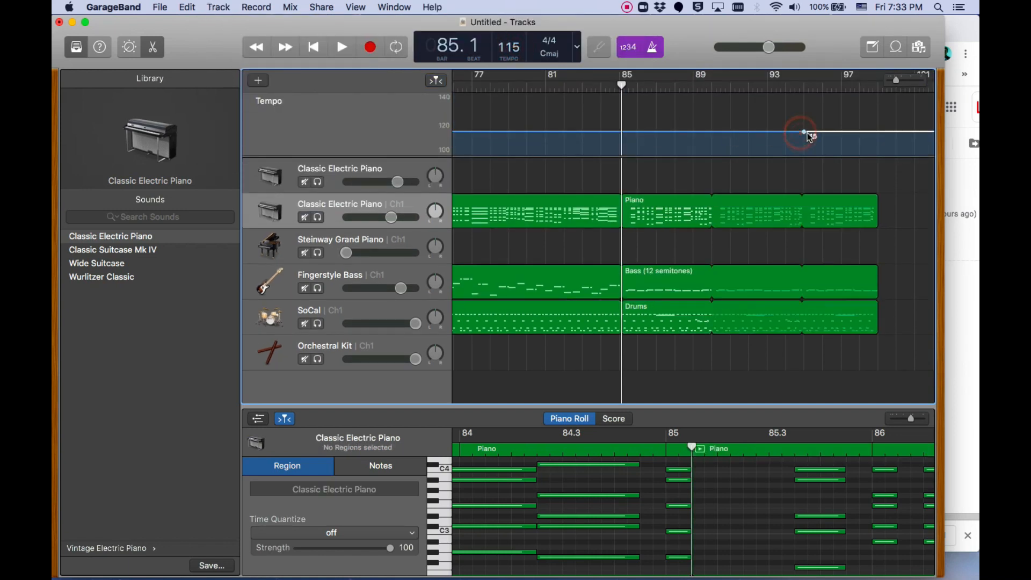
pyautogui.moveTo(803, 133); pyautogui.dragTo(846, 150)
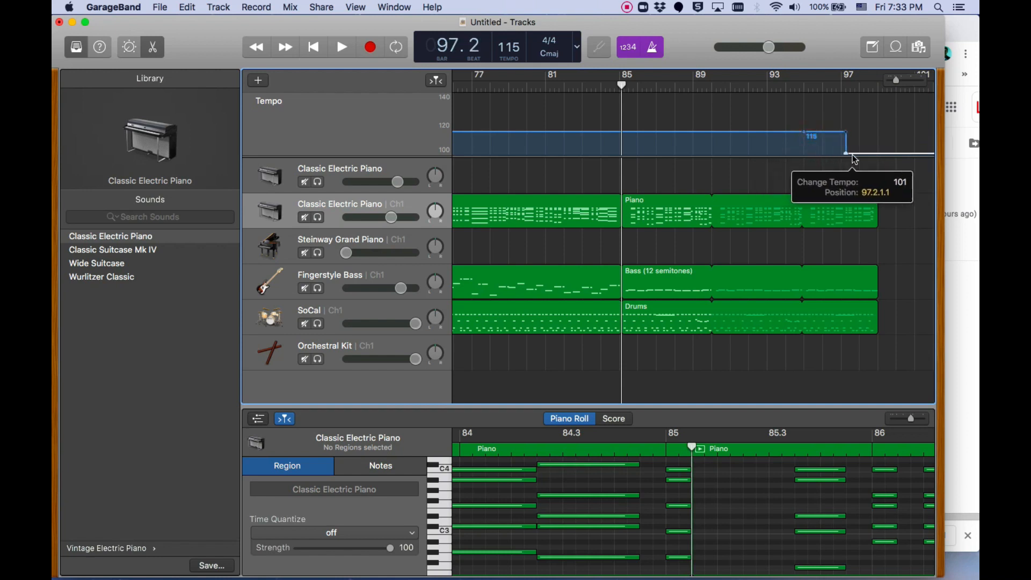
pyautogui.moveTo(846, 158); pyautogui.dragTo(829, 125)
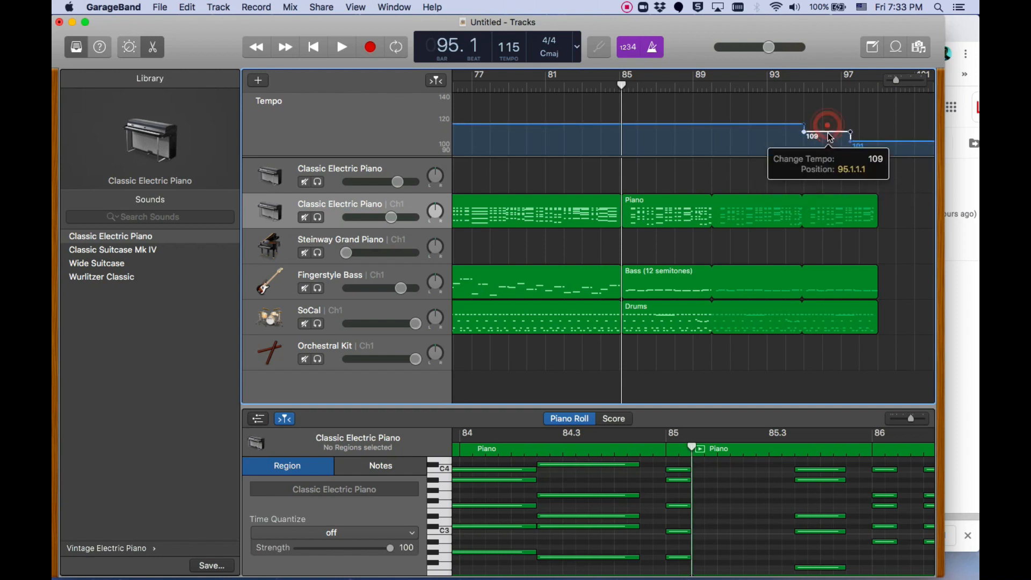
pyautogui.moveTo(829, 129); pyautogui.dragTo(831, 131)
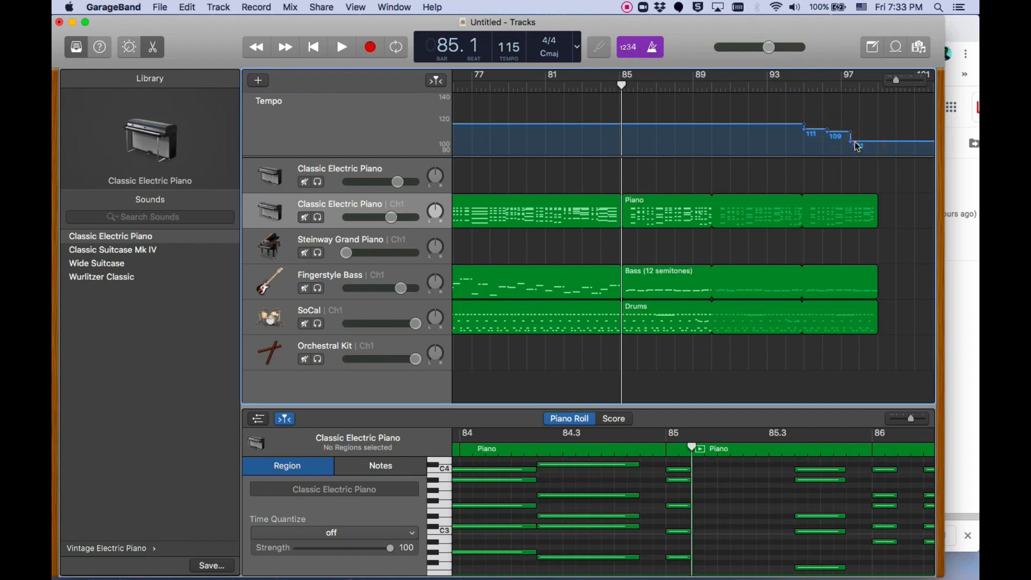
pyautogui.moveTo(859, 144); pyautogui.dragTo(832, 129)
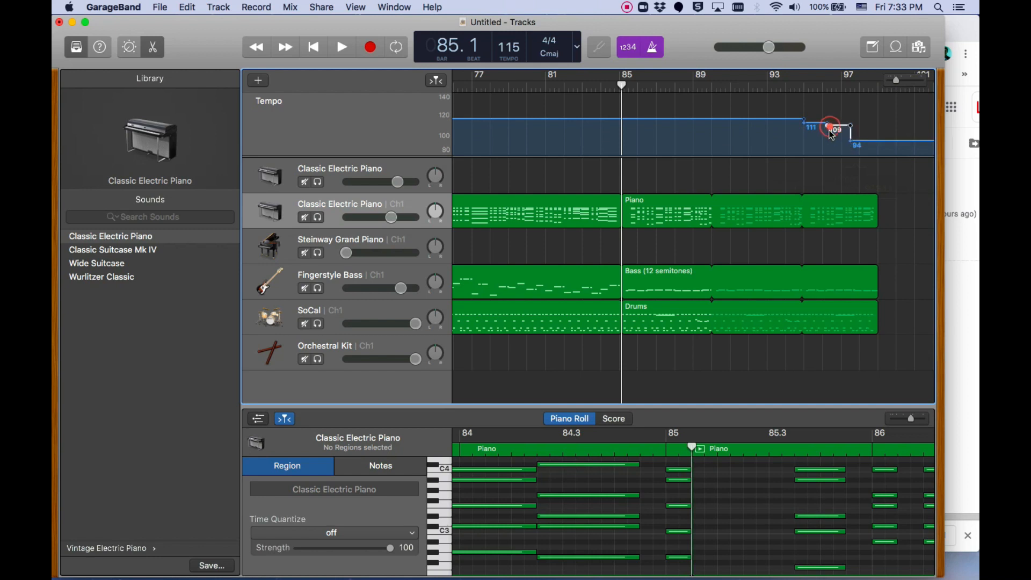
pyautogui.moveTo(831, 128); pyautogui.dragTo(855, 145)
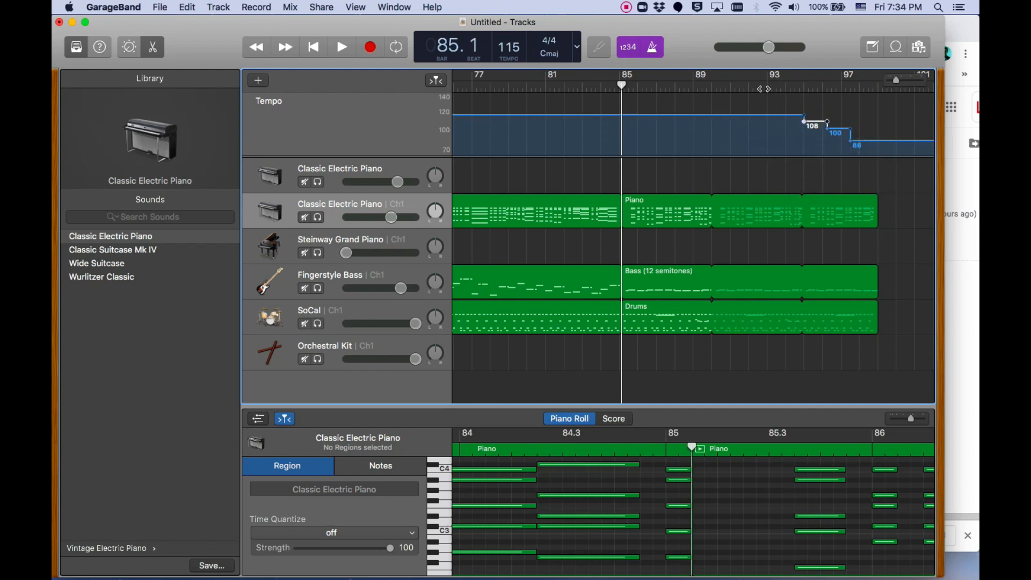
# - Play the ritardando ending through bar 98, then scroll back toward bar 1
pyautogui.click(340, 46)
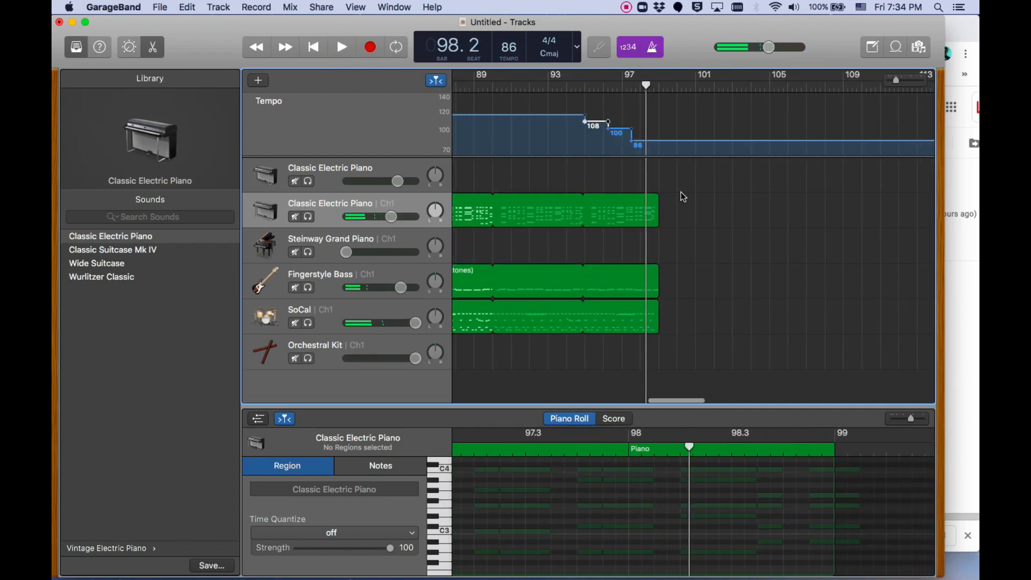
pyautogui.hscroll(-3)
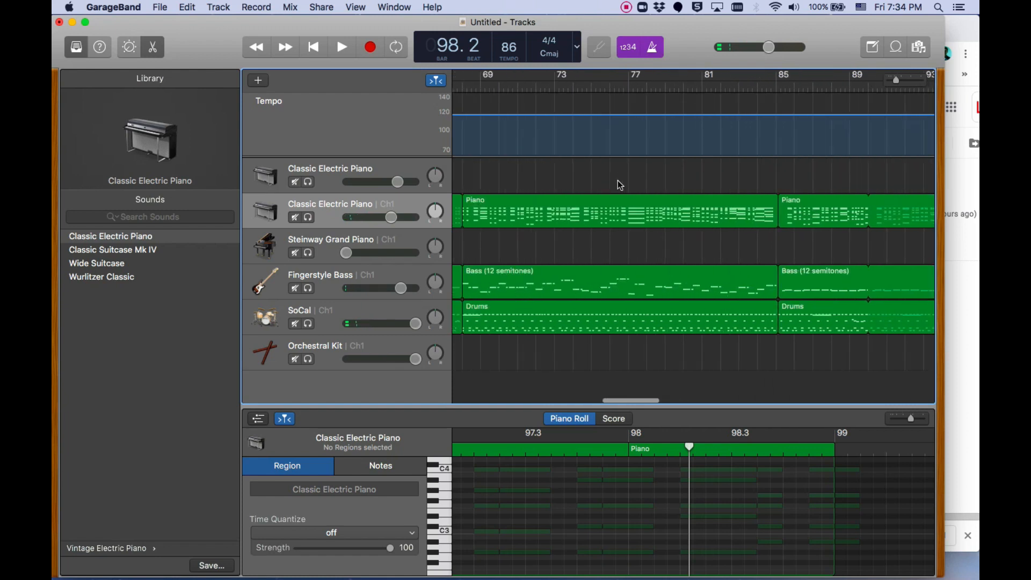
pyautogui.hscroll(-3)
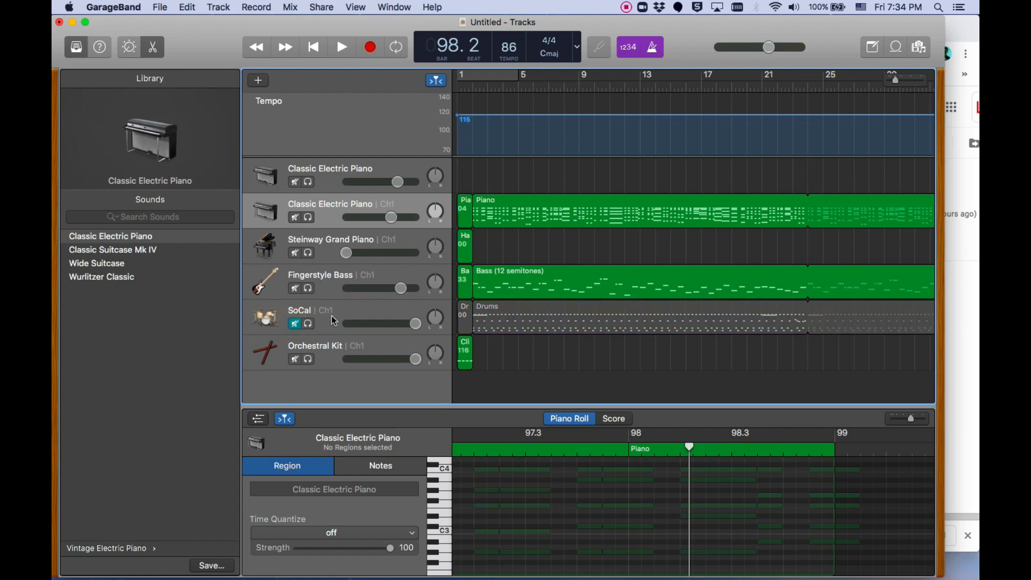
pyautogui.moveTo(532, 235)
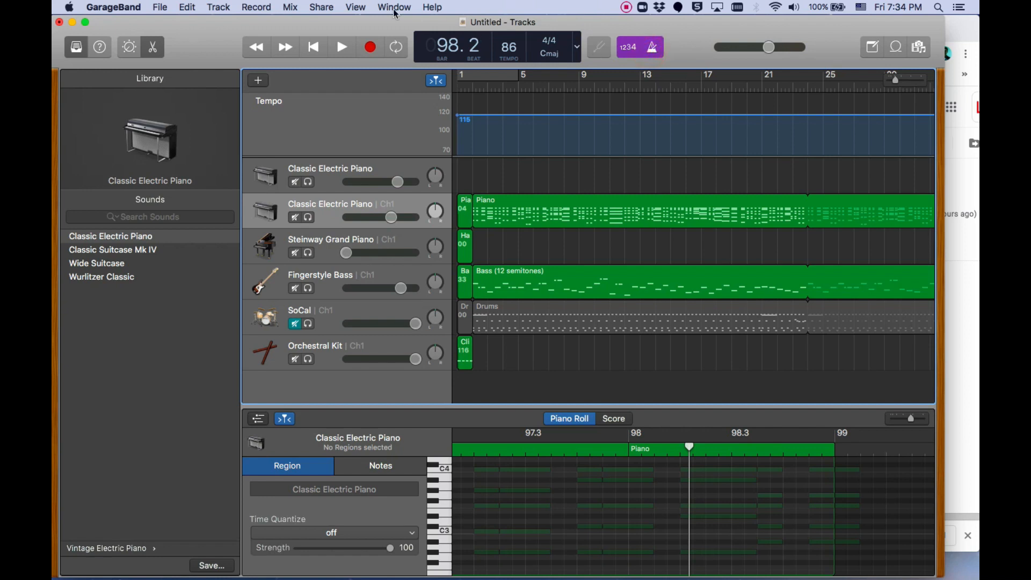
# - Export the song to disk as the MP3 'Our Spanish Love Song - Drumless'
pyautogui.click(321, 7)
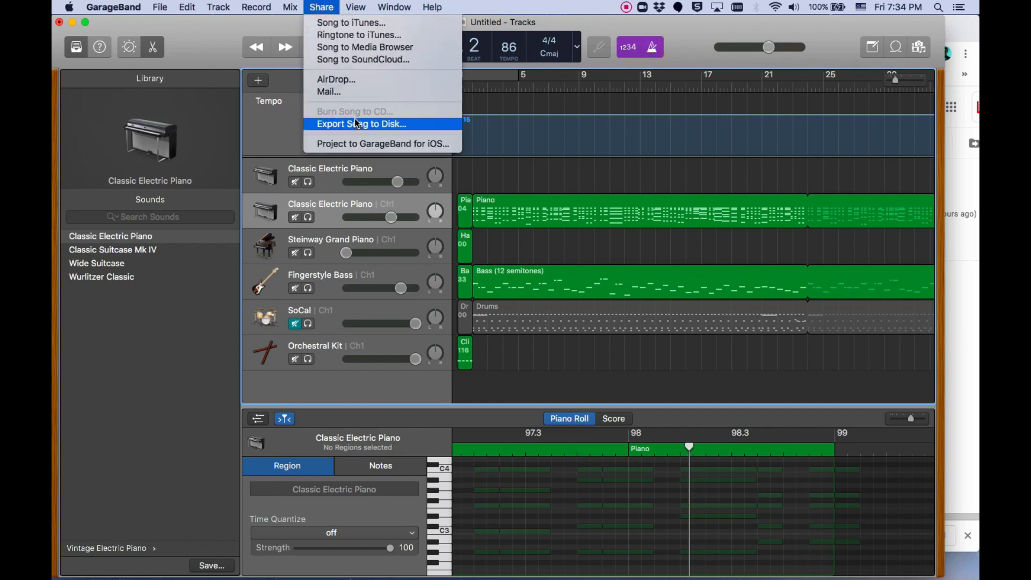
pyautogui.click(361, 124)
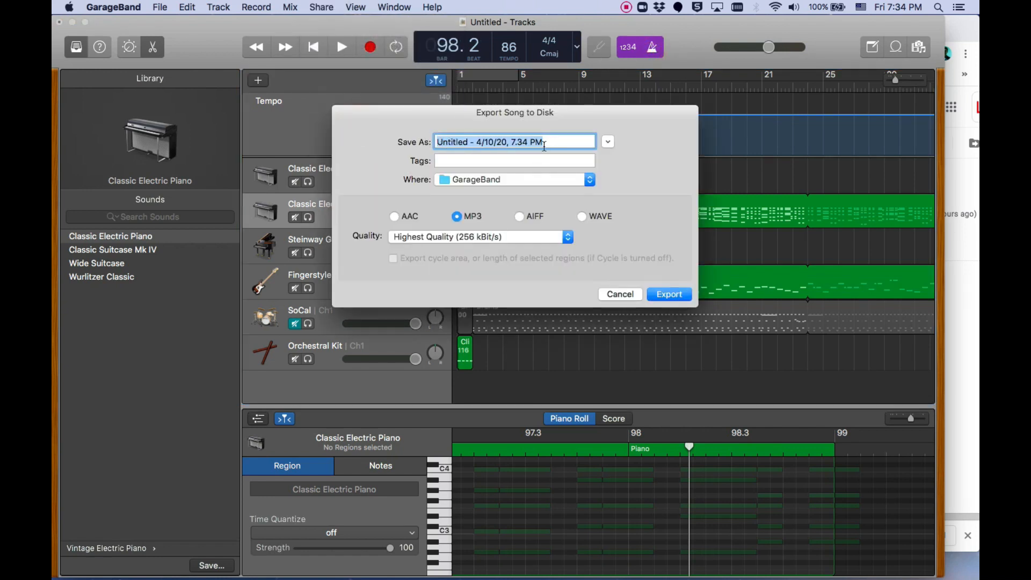
pyautogui.write('Our Spanish Love So')
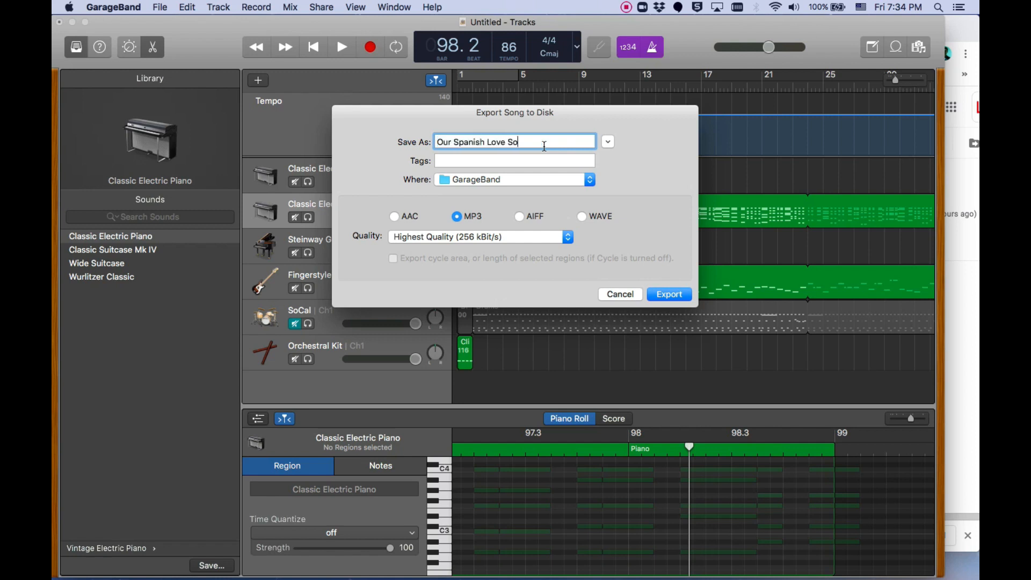
pyautogui.write('ng')
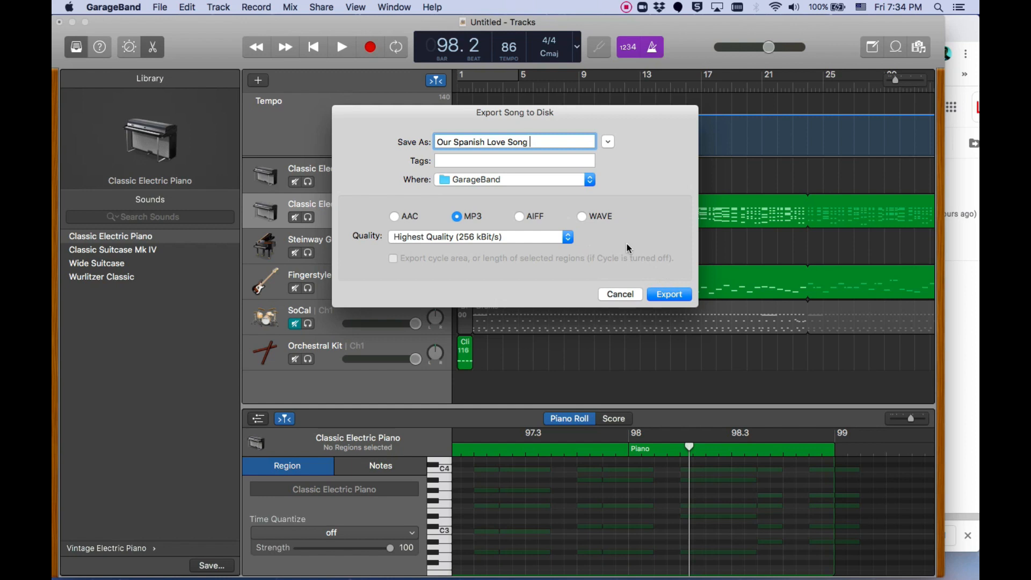
pyautogui.write('- Drumless')
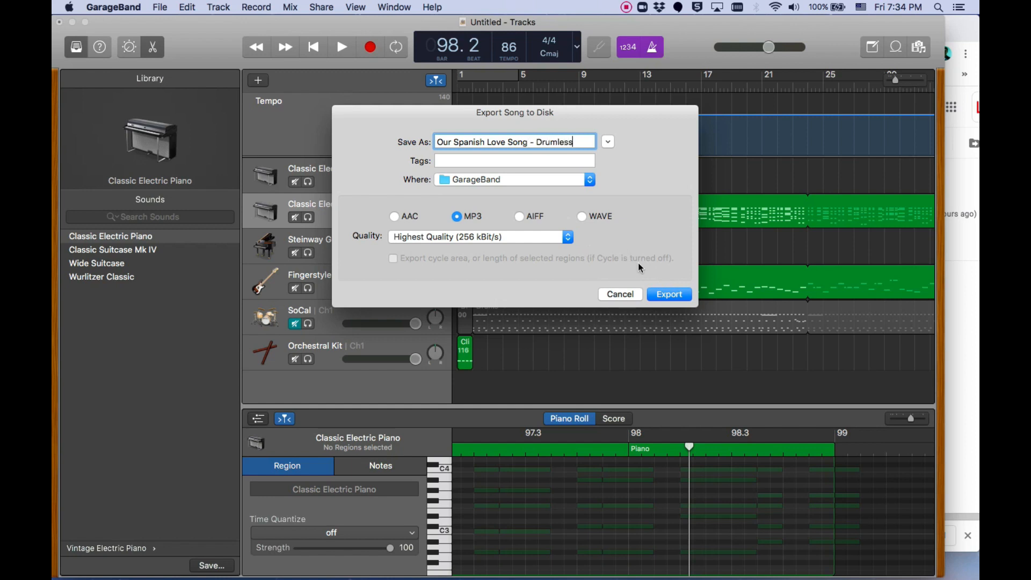
pyautogui.click(668, 294)
pyautogui.write('O')
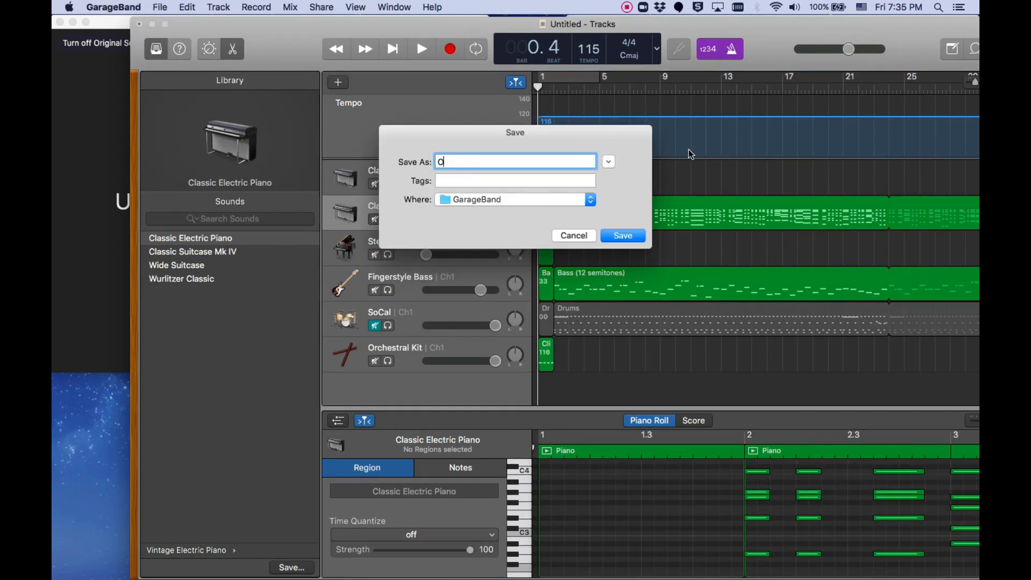
# - Save the project under the name 'Our Spanish Lovesong'
pyautogui.write('ur Spanish Lovesong')
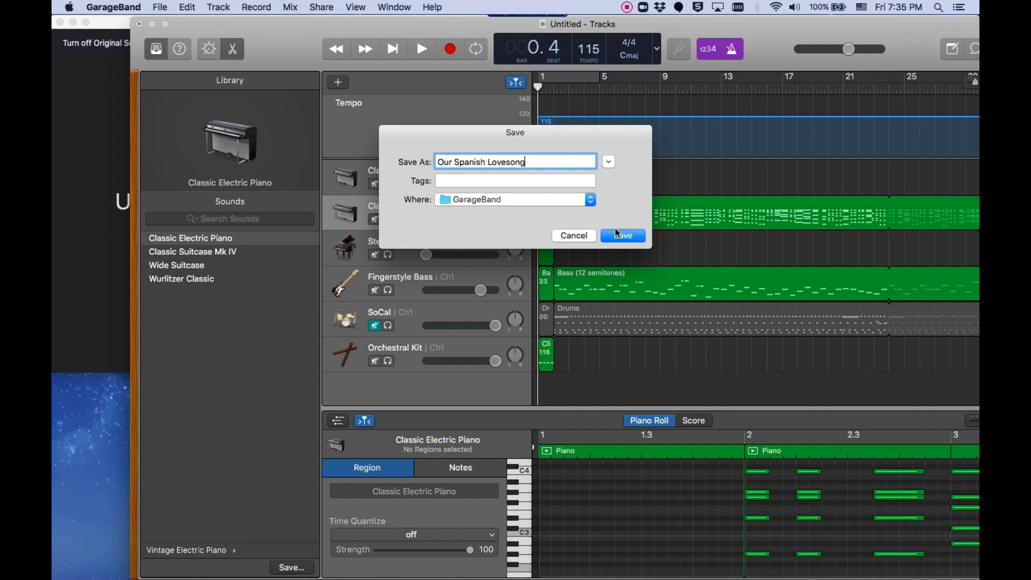
pyautogui.click(622, 235)
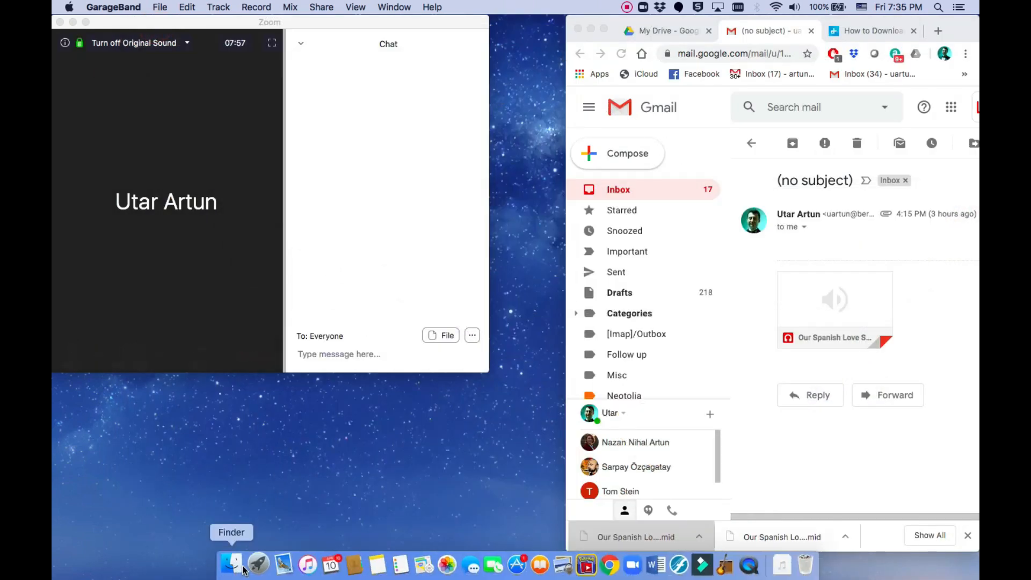
# - Search Finder for 'garageband' and open the GarageBand folder
pyautogui.click(231, 563)
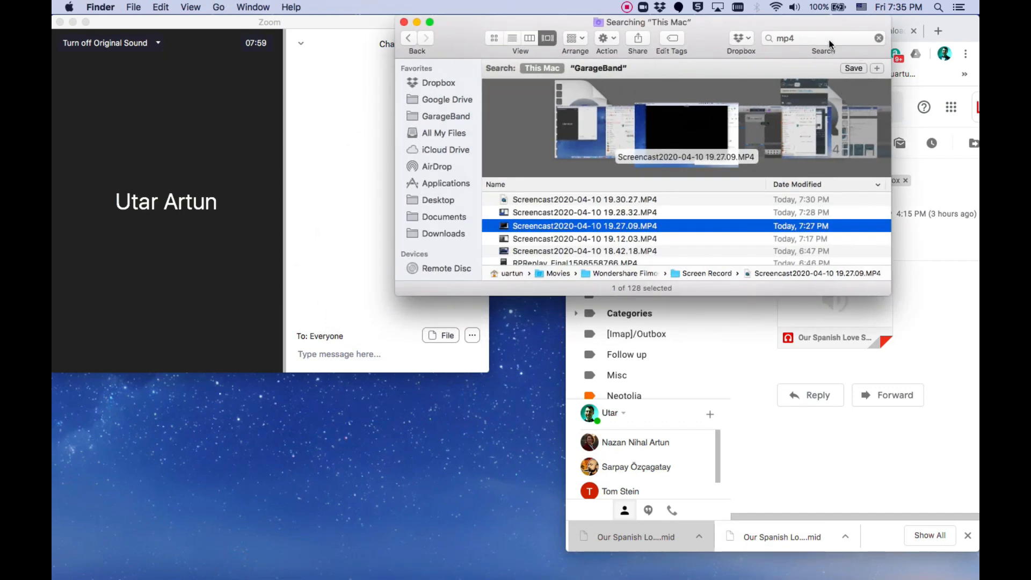
pyautogui.write('gra')
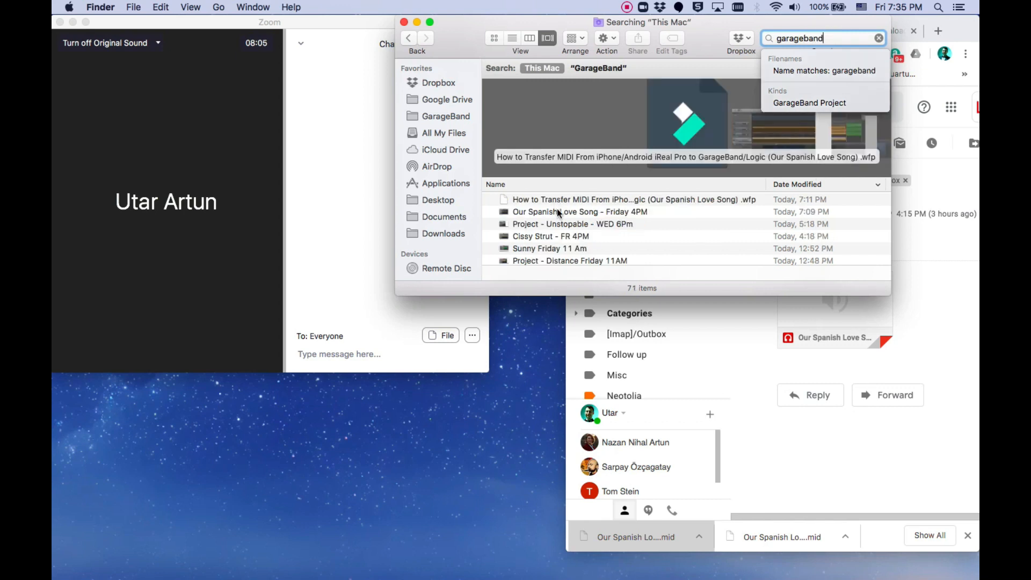
pyautogui.scroll(-3)
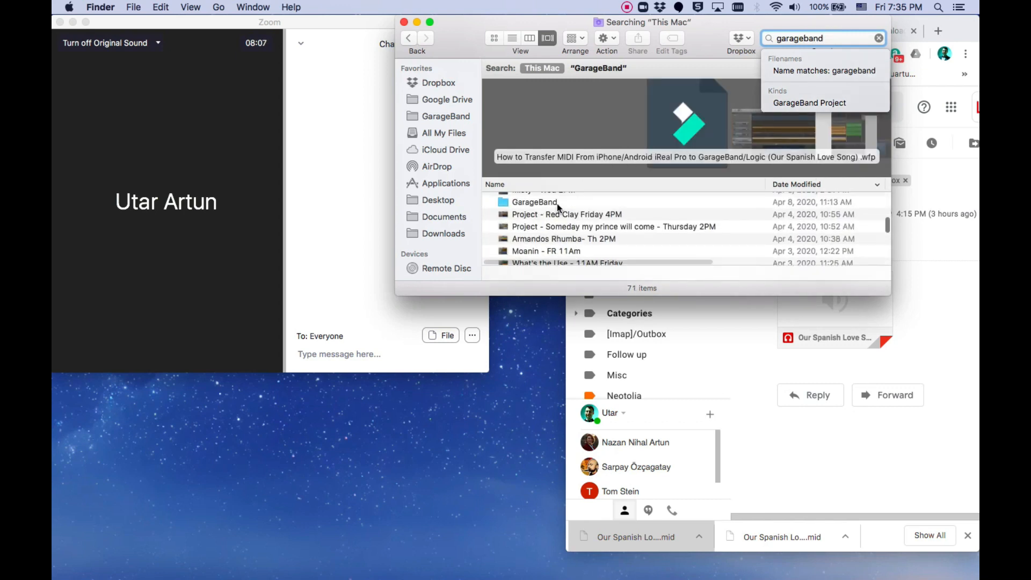
pyautogui.click(534, 210)
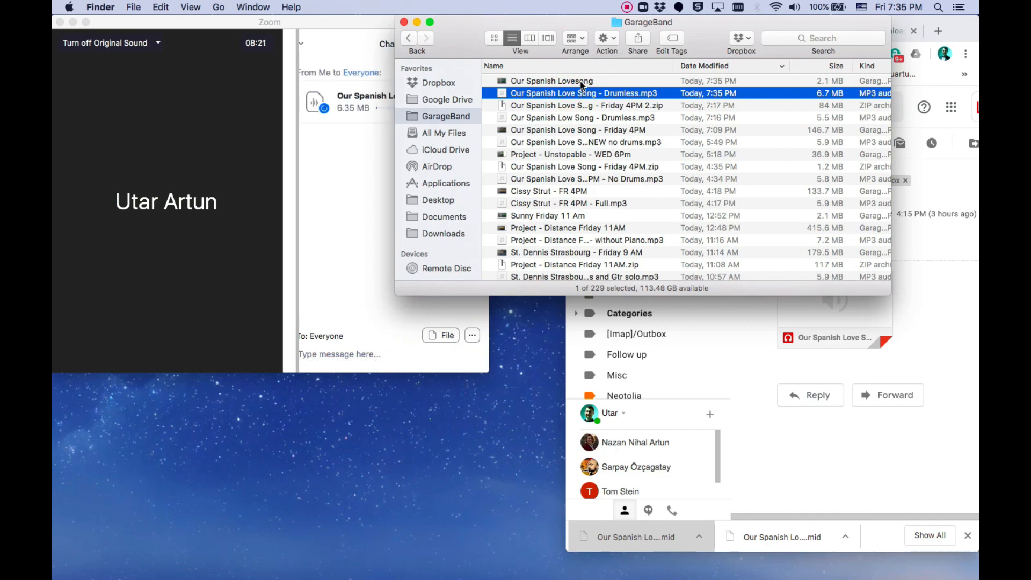
# - Bring up the project's file options for compressing, then Zoom's application menu
pyautogui.rightClick(551, 82)
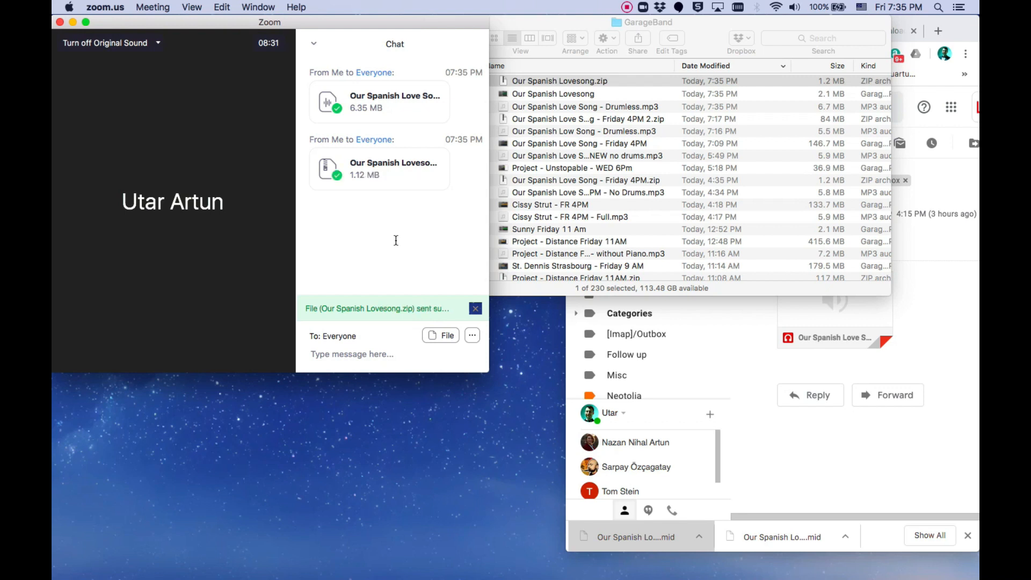
pyautogui.click(106, 7)
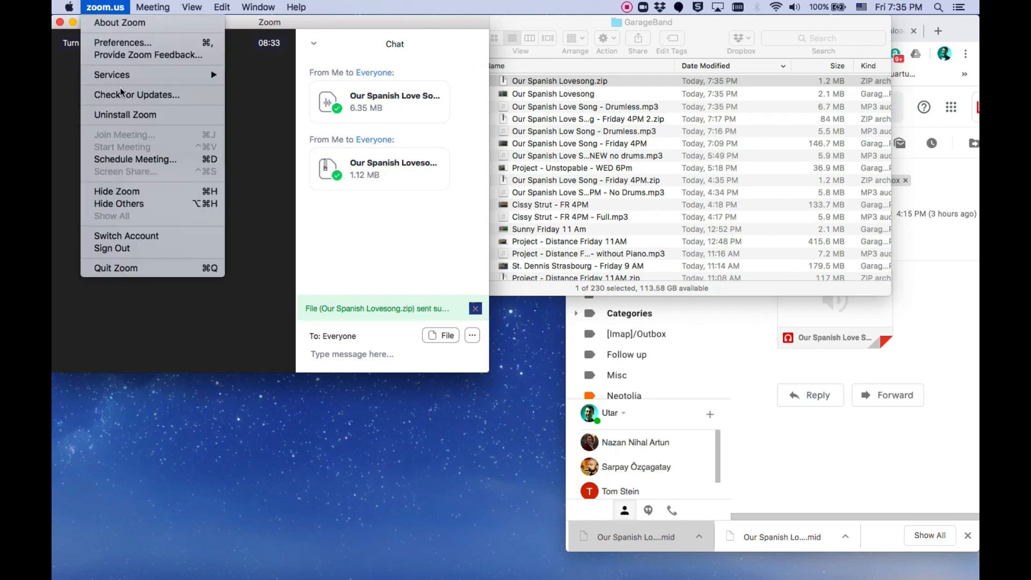
pyautogui.moveTo(136, 95)
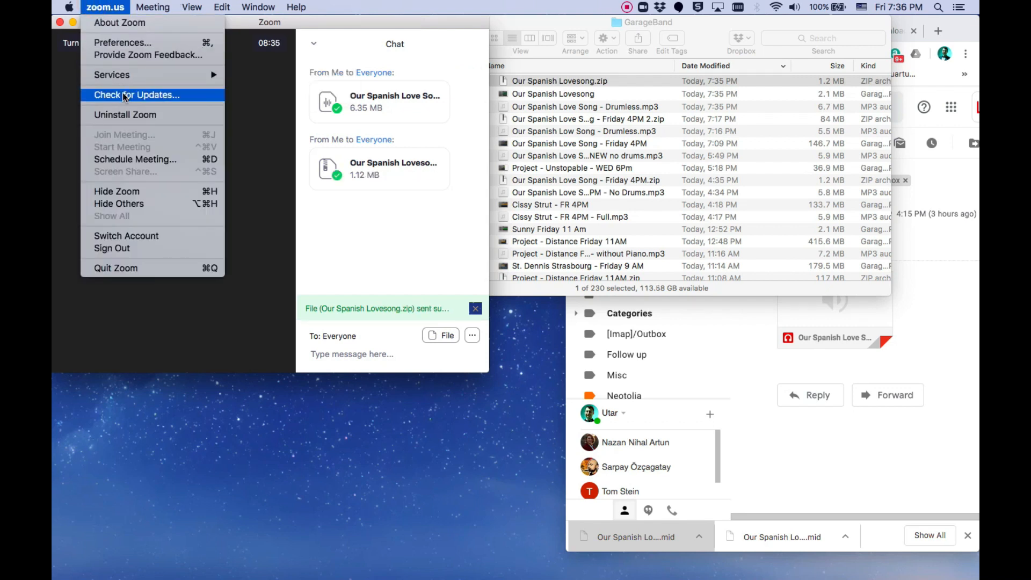